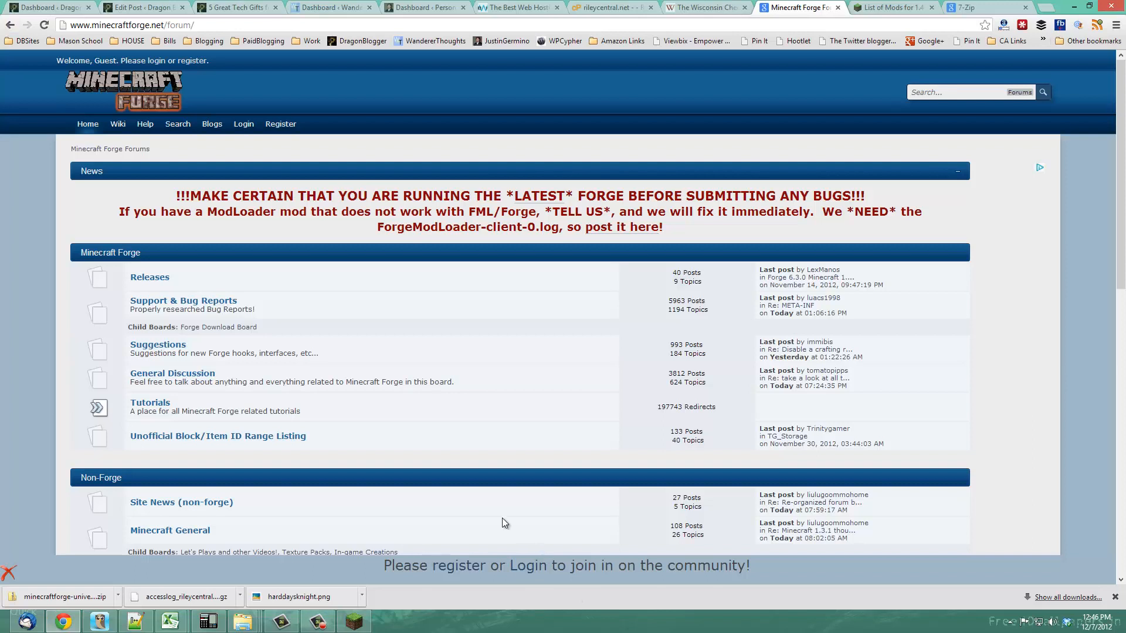
pyautogui.moveTo(332, 459)
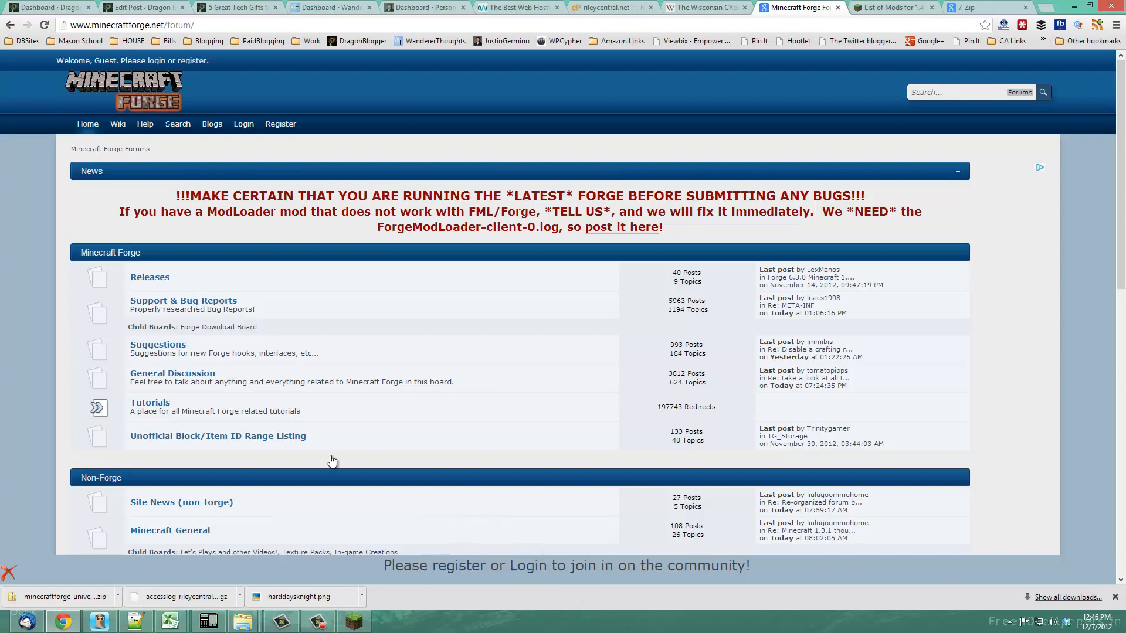
# - Open the Releases board and the 'Main Forge Download November 14th' topic down to its download links
pyautogui.click(148, 276)
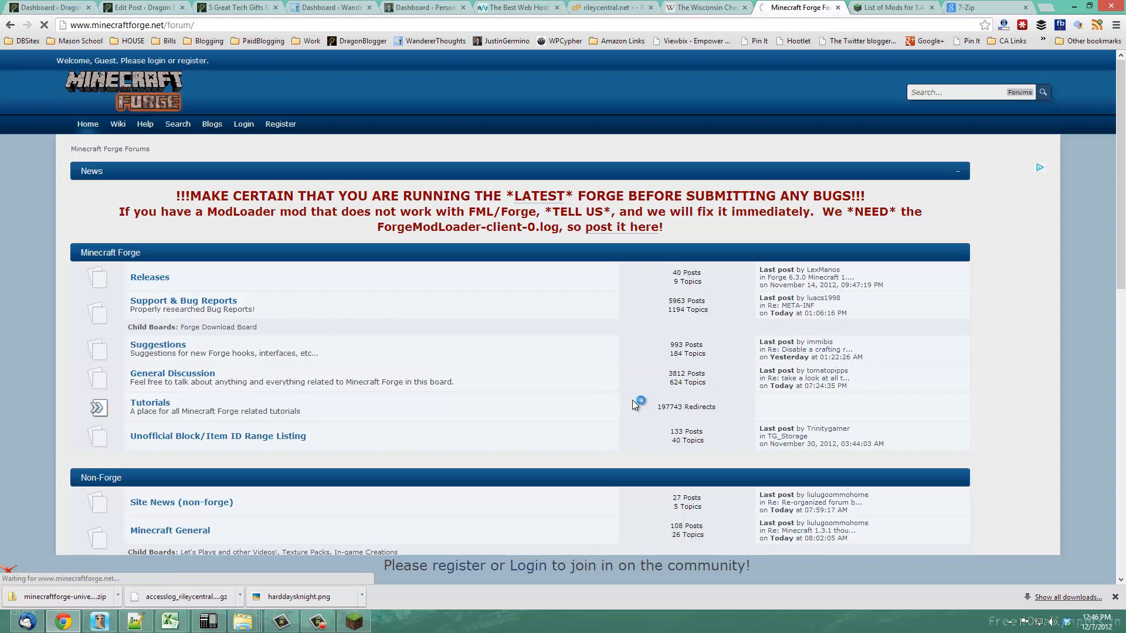
pyautogui.click(149, 277)
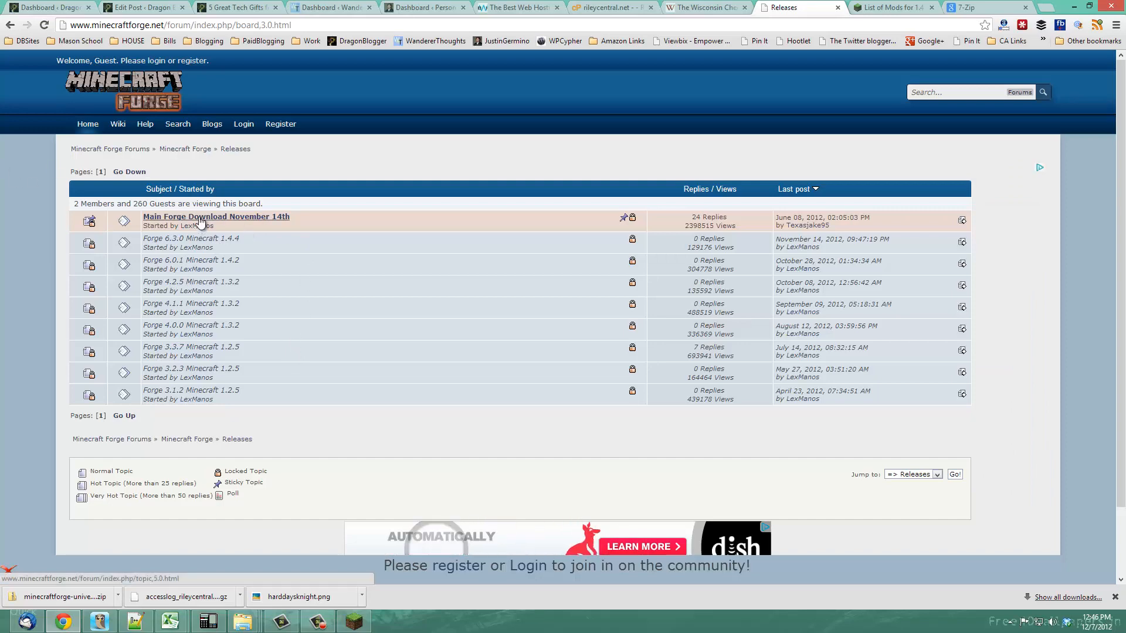
pyautogui.click(216, 216)
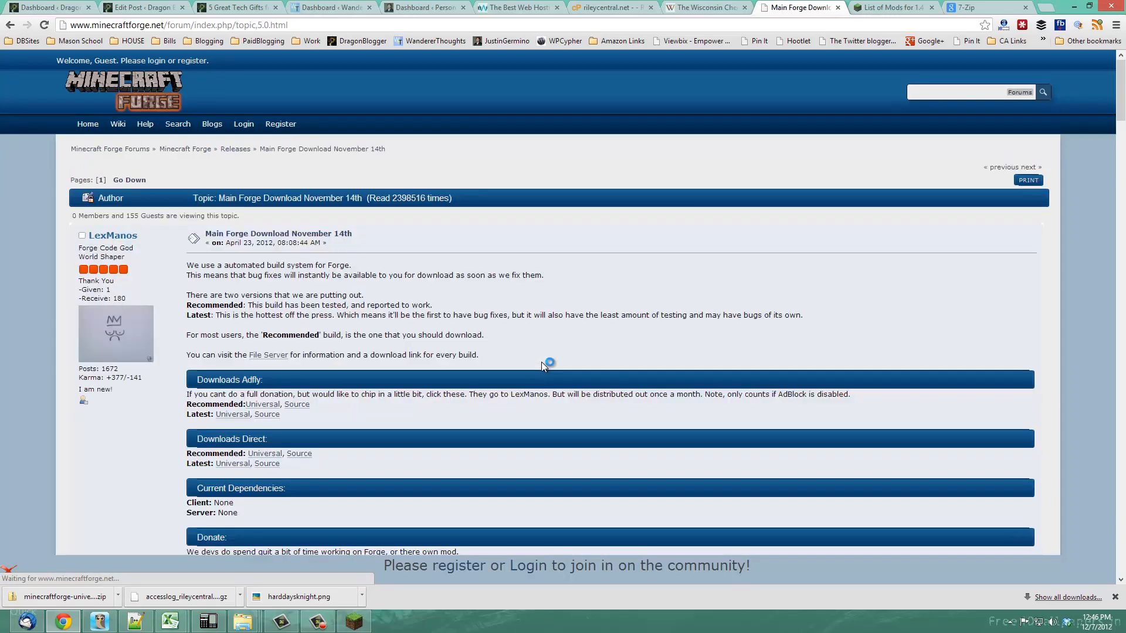
pyautogui.scroll(-3)
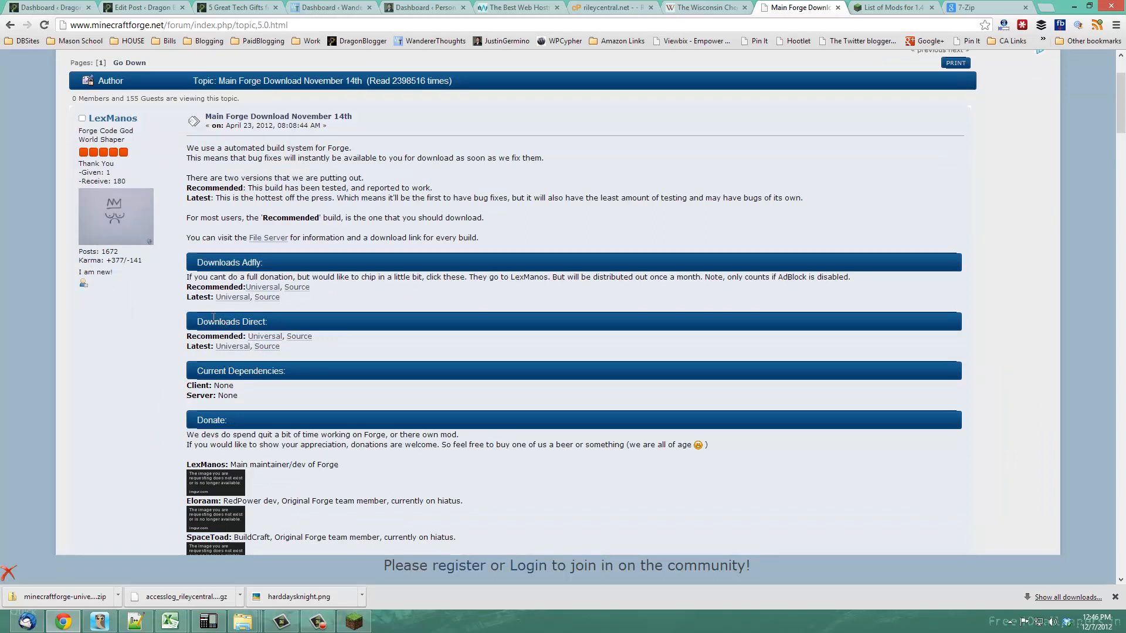
pyautogui.moveTo(349, 397)
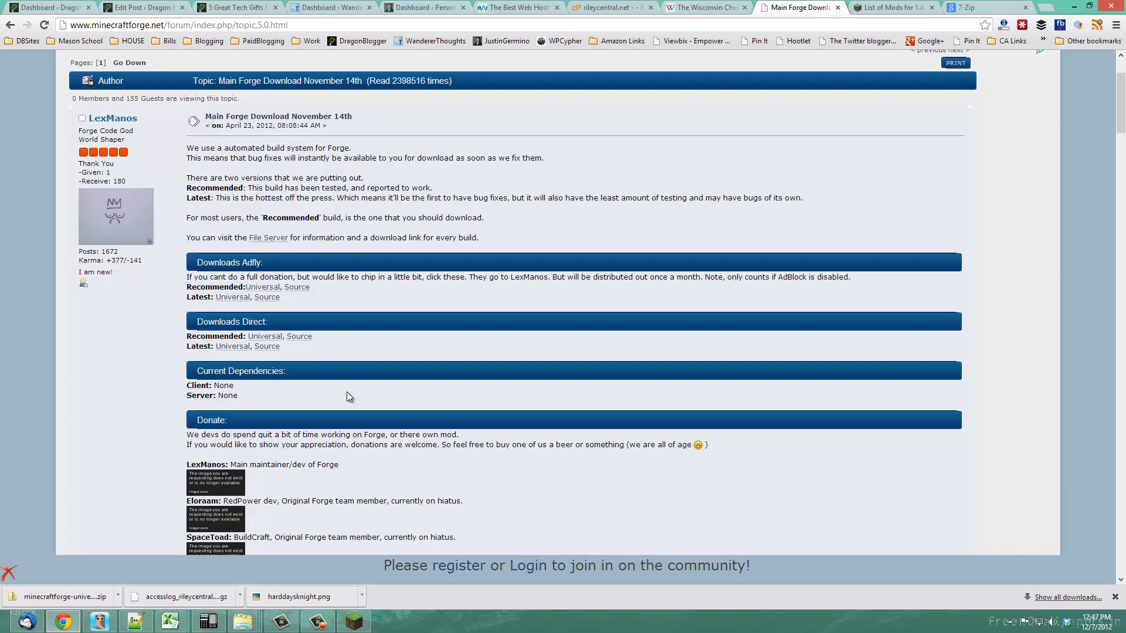
pyautogui.moveTo(871, 105)
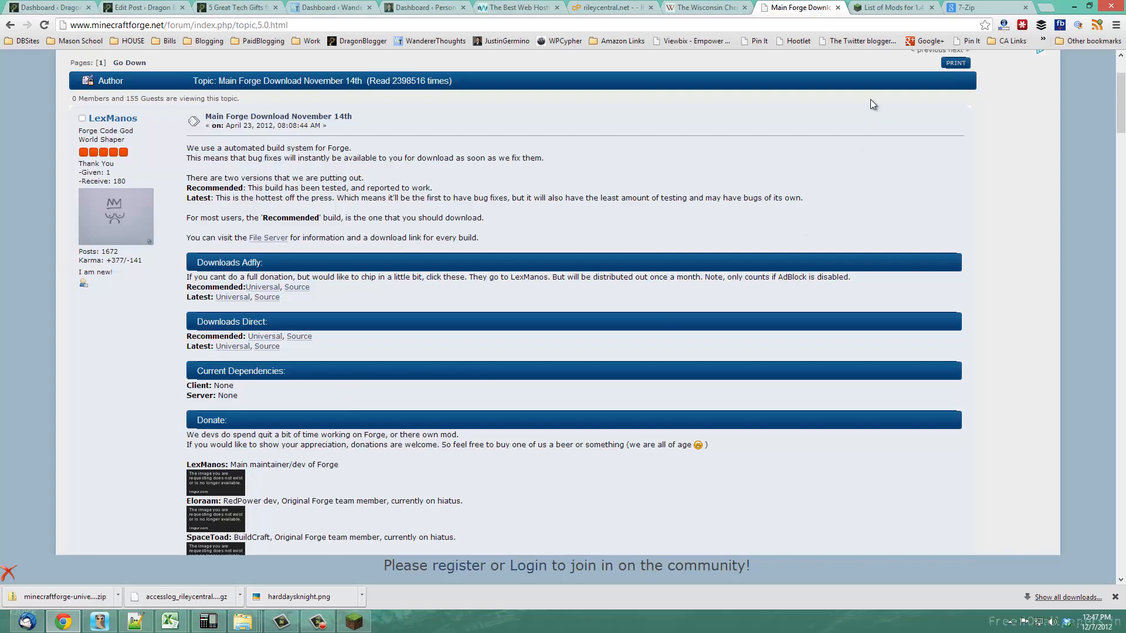
# - Switch to the List of Mods tab showing the 1.4.4/1.4.5 mod list
pyautogui.click(890, 7)
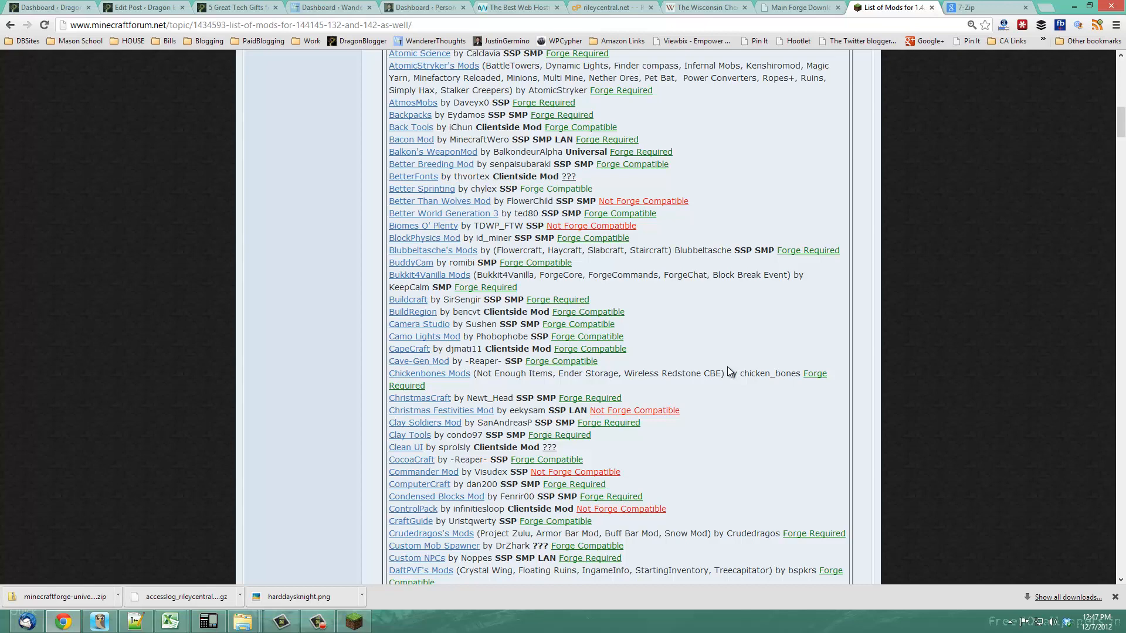
pyautogui.moveTo(716, 335)
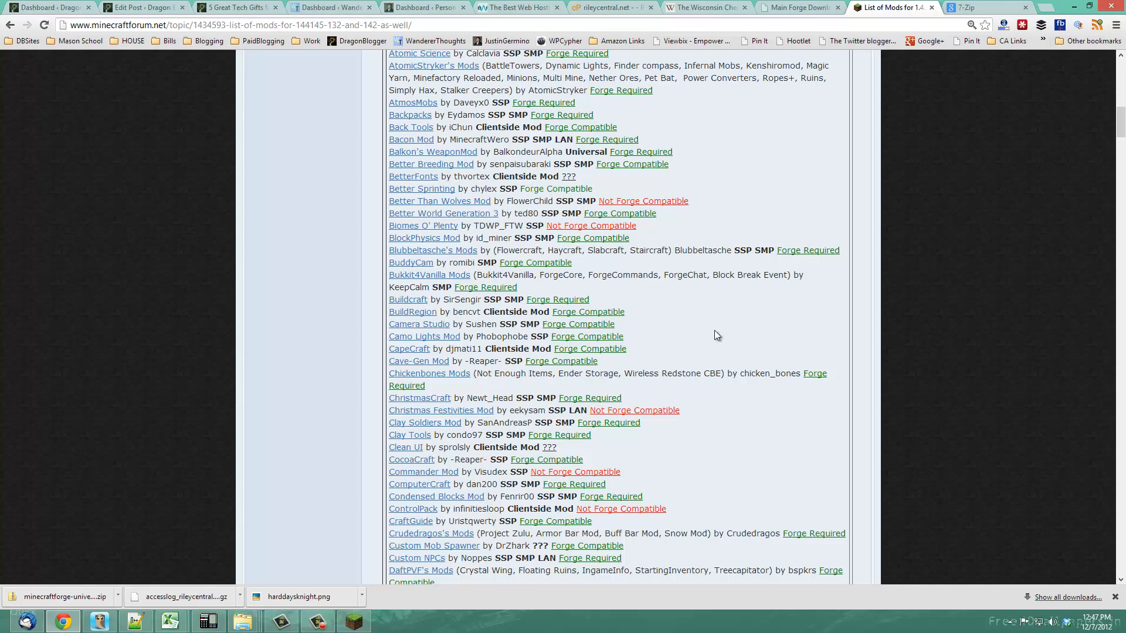
pyautogui.moveTo(701, 333)
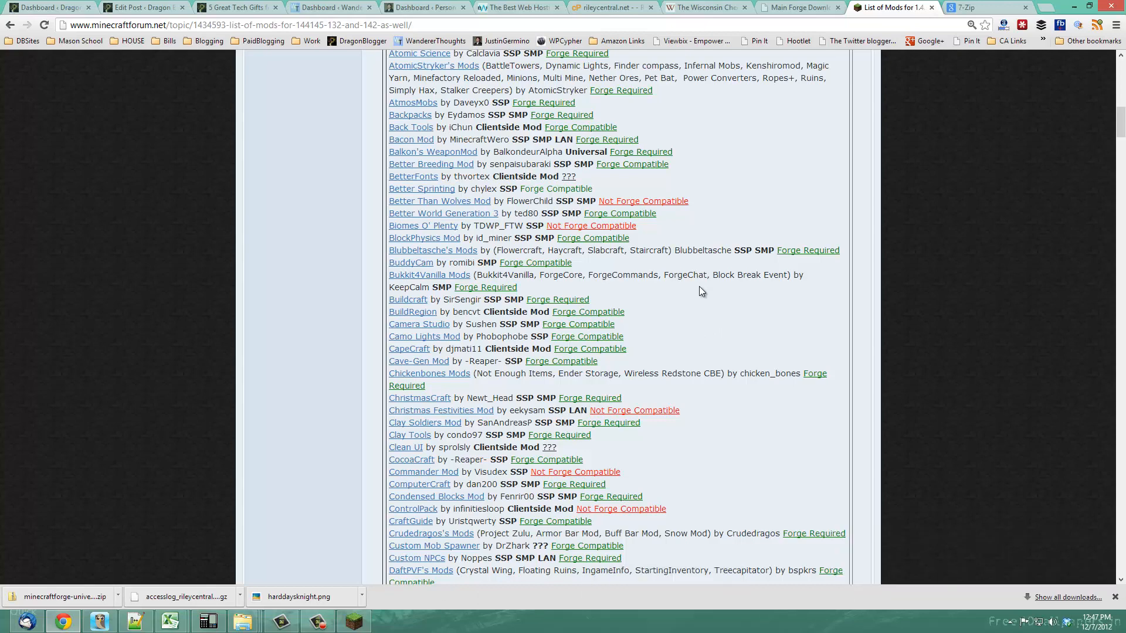
pyautogui.moveTo(695, 250)
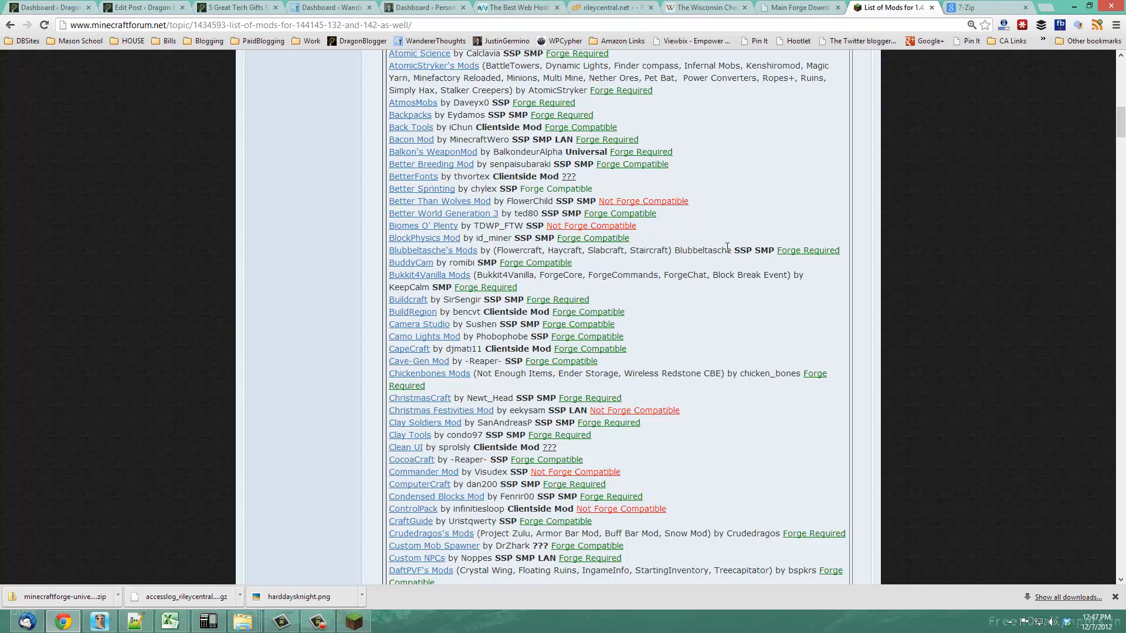
pyautogui.moveTo(855, 279)
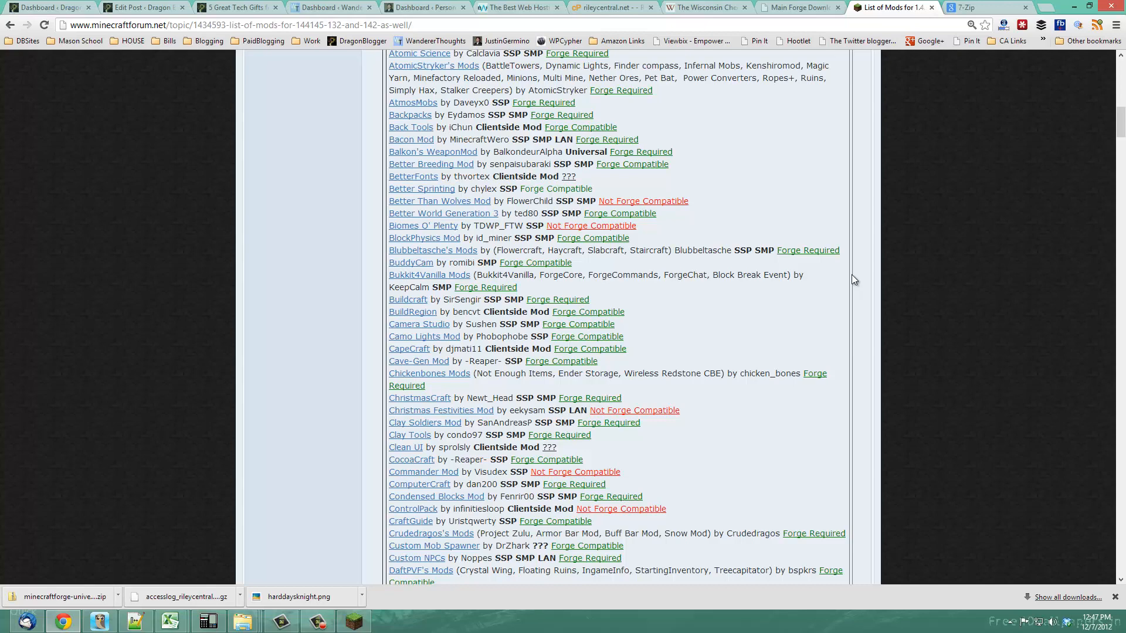
pyautogui.moveTo(859, 250)
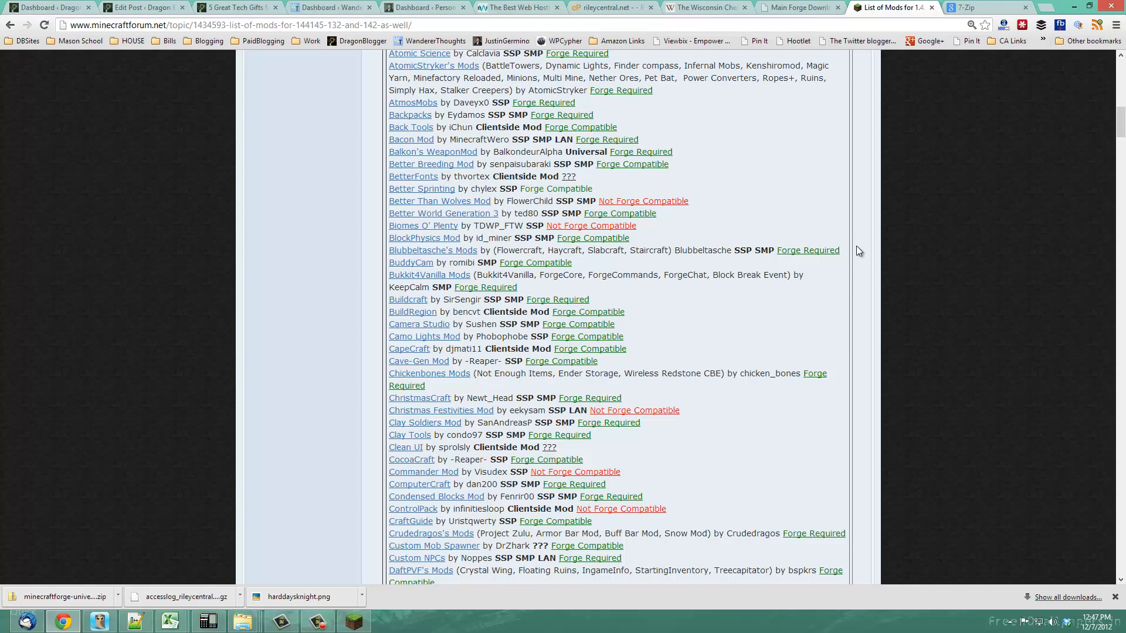
pyautogui.moveTo(791, 297)
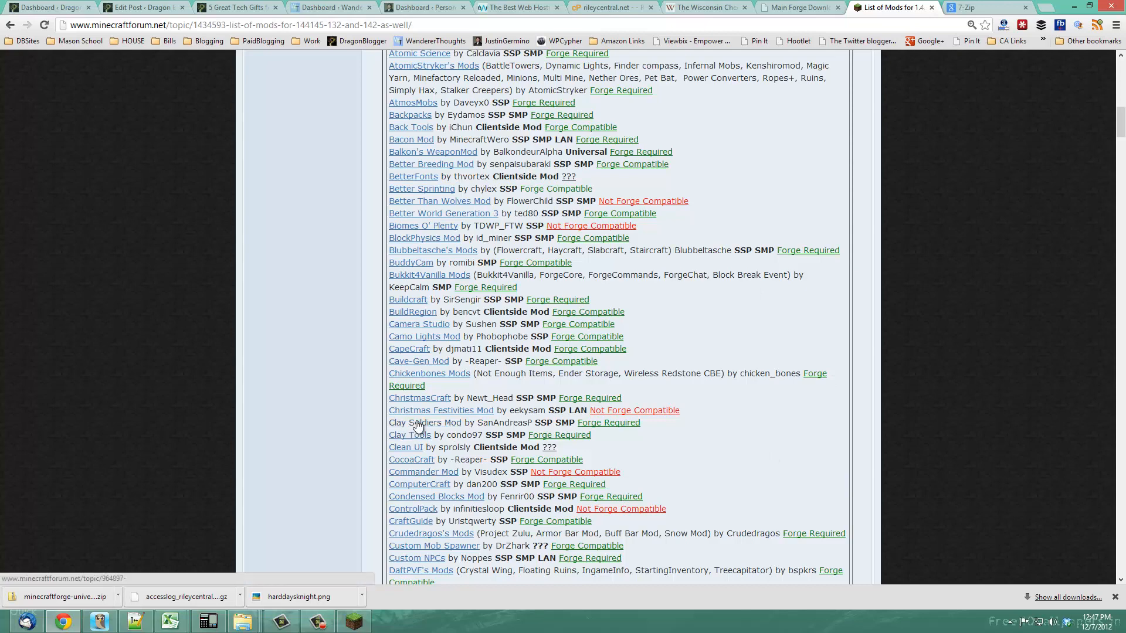
# - Open the Clay Soldiers Mod V. 9.0_04 thread down to its Requirements and Installation sections
pyautogui.click(414, 422)
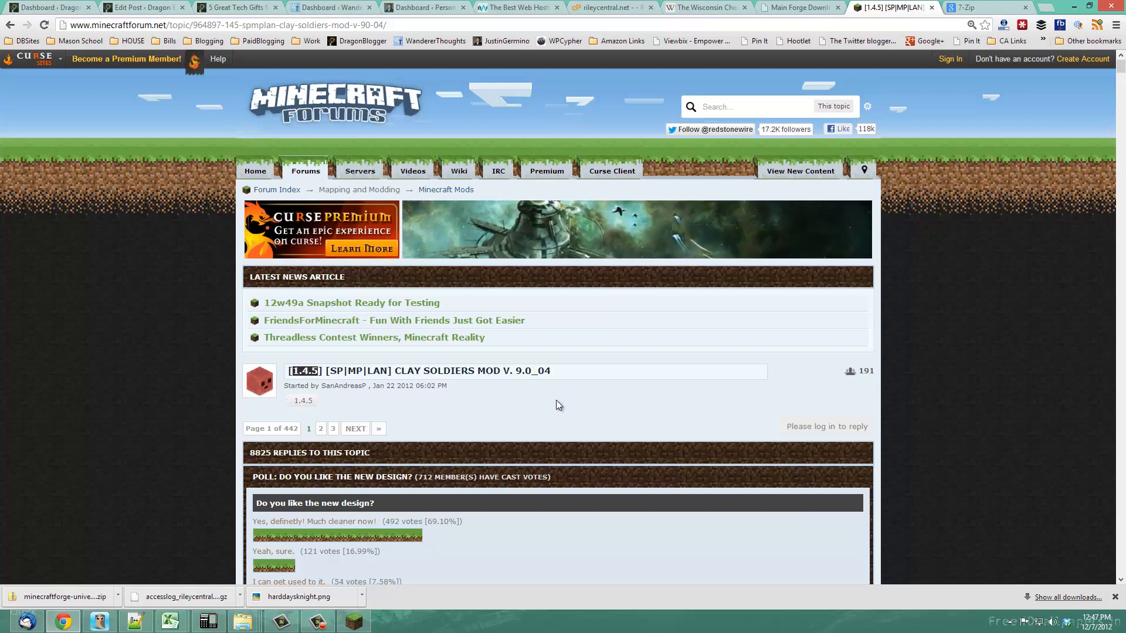
pyautogui.scroll(-3)
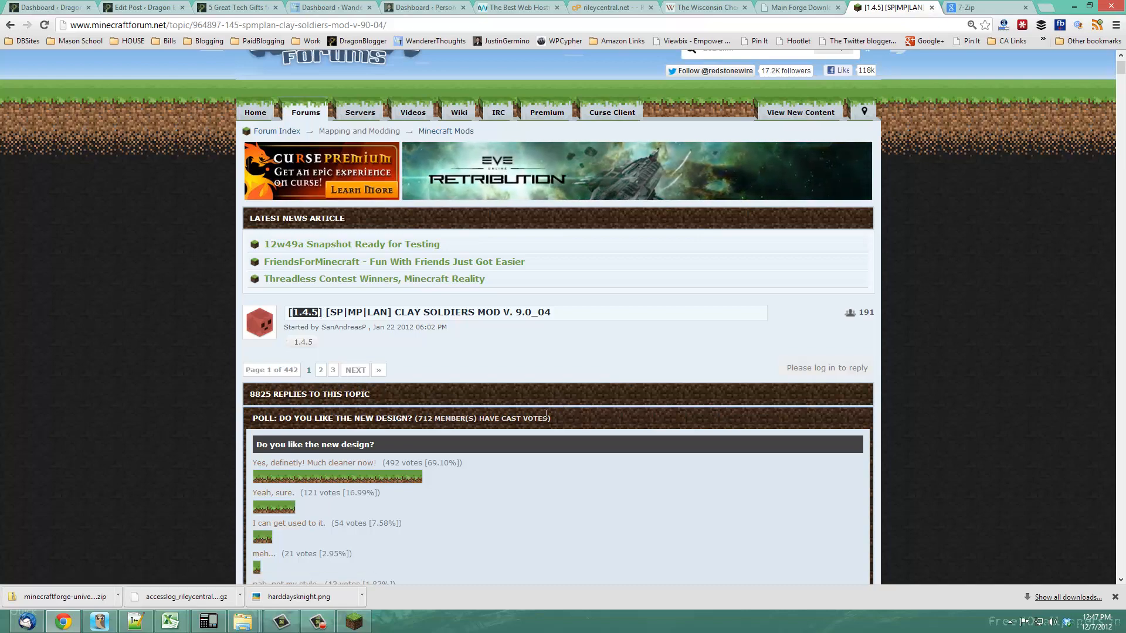
pyautogui.scroll(-3)
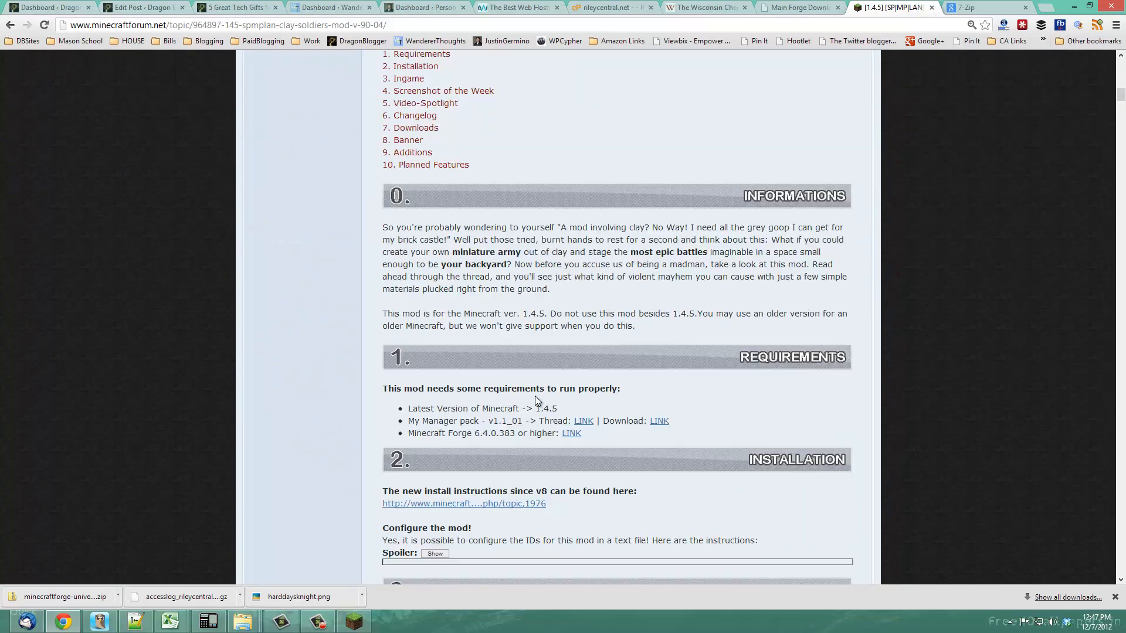
pyautogui.scroll(-3)
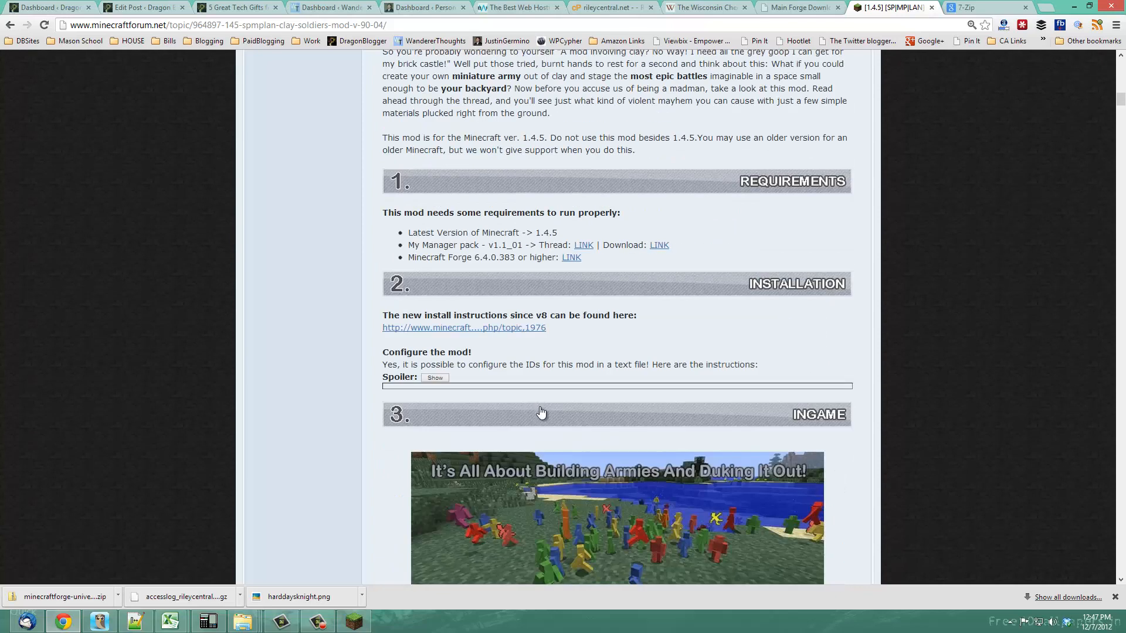
pyautogui.moveTo(546, 418)
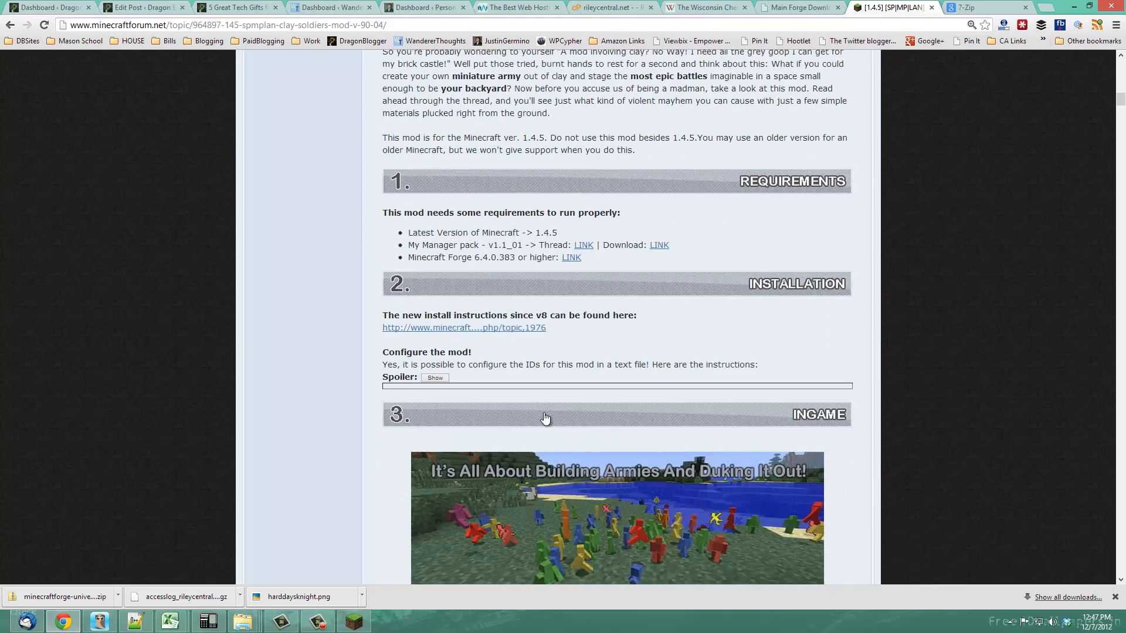
pyautogui.moveTo(473, 348)
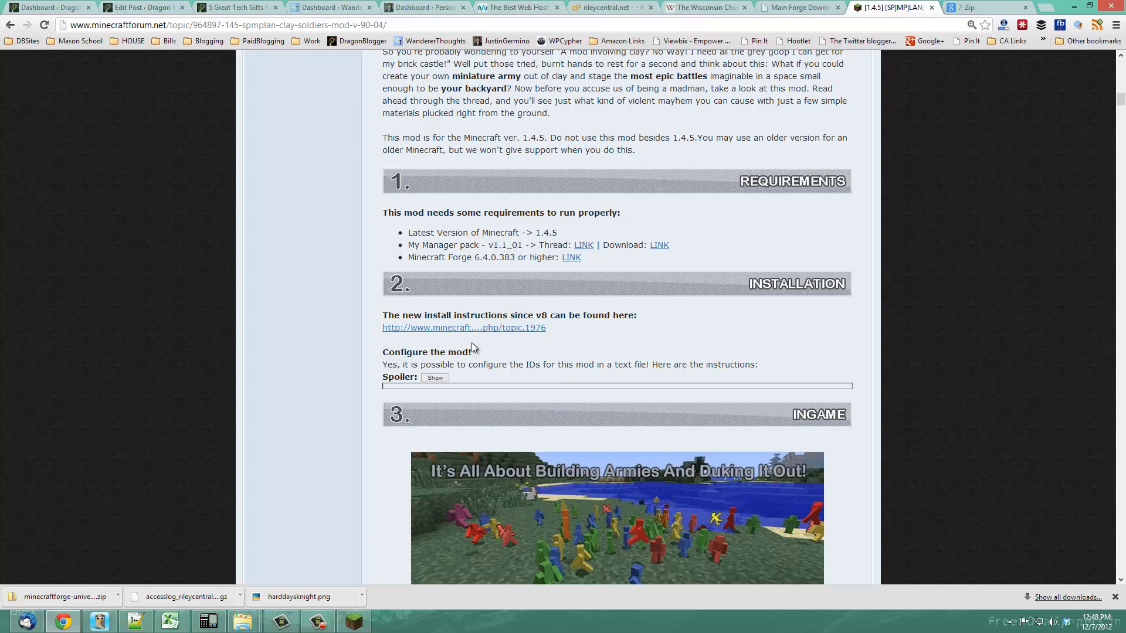
# - Skip the AdF.ly ad so the SAPManPack v11_01 jar downloads
pyautogui.doubleClick(488, 257)
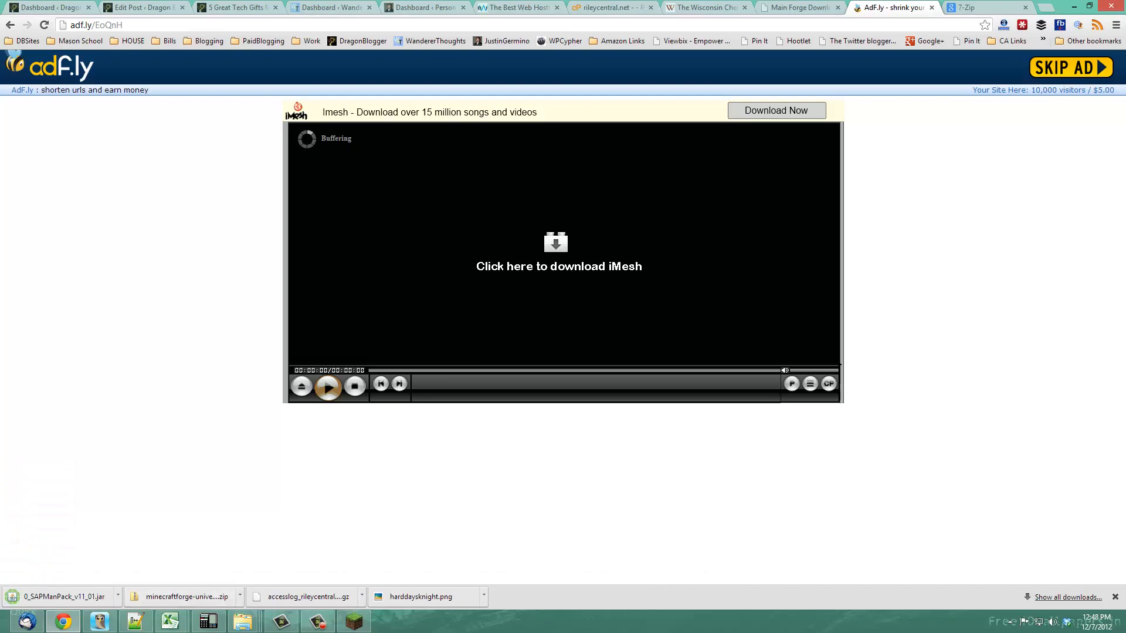
pyautogui.moveTo(907, 260)
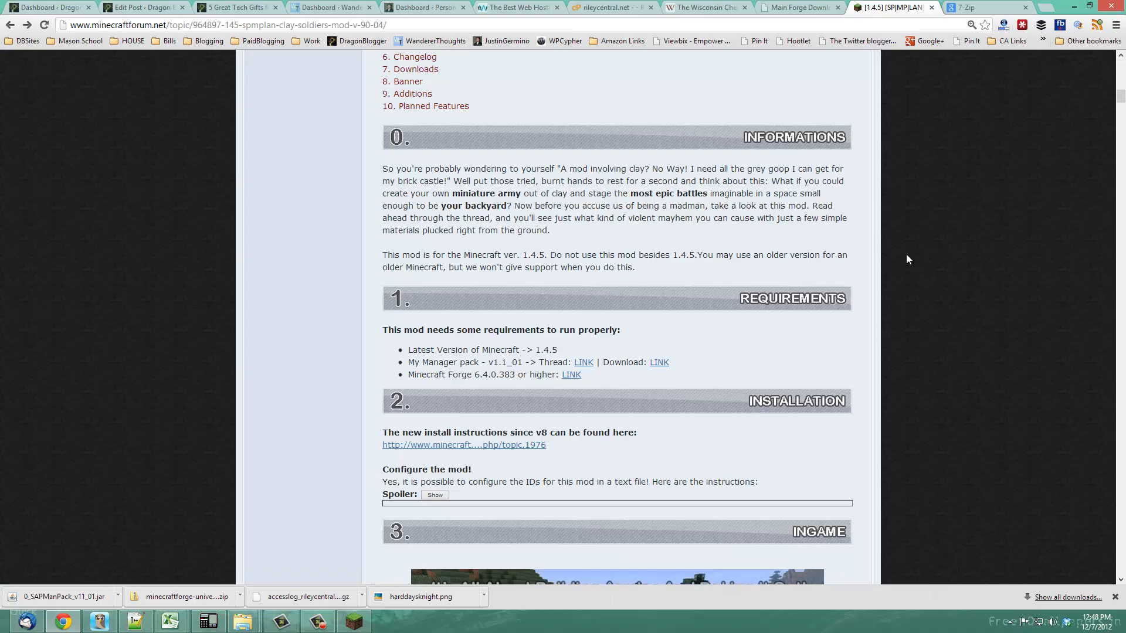
# - Download the MC 1.4.5 - v. 9.0_04 release from the thread's Downloads section
pyautogui.scroll(-3)
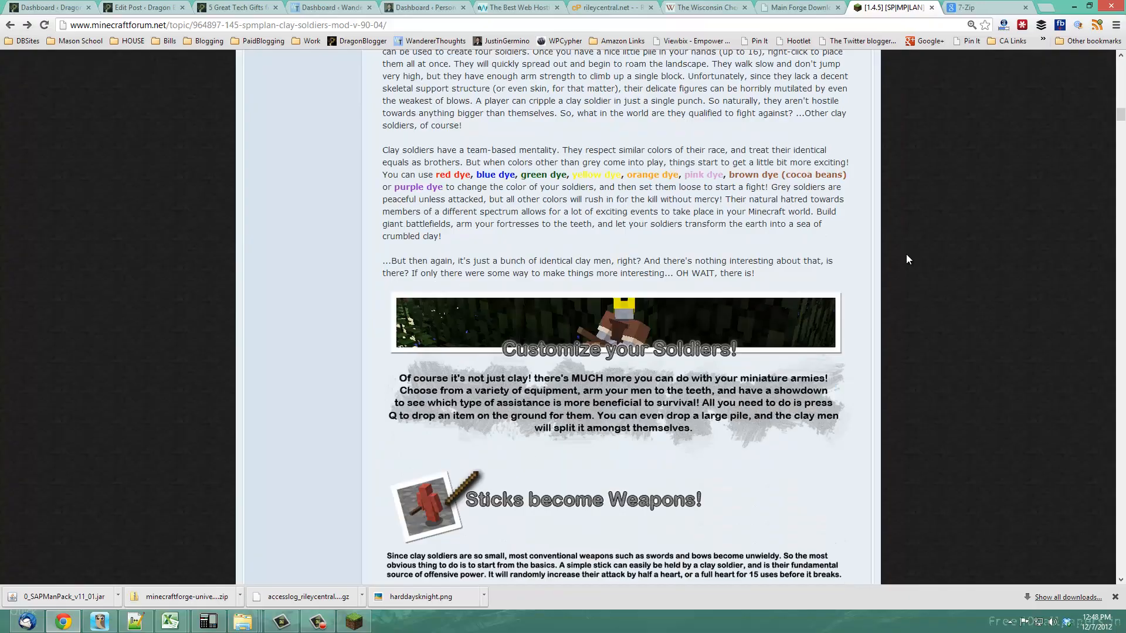
pyautogui.scroll(-3)
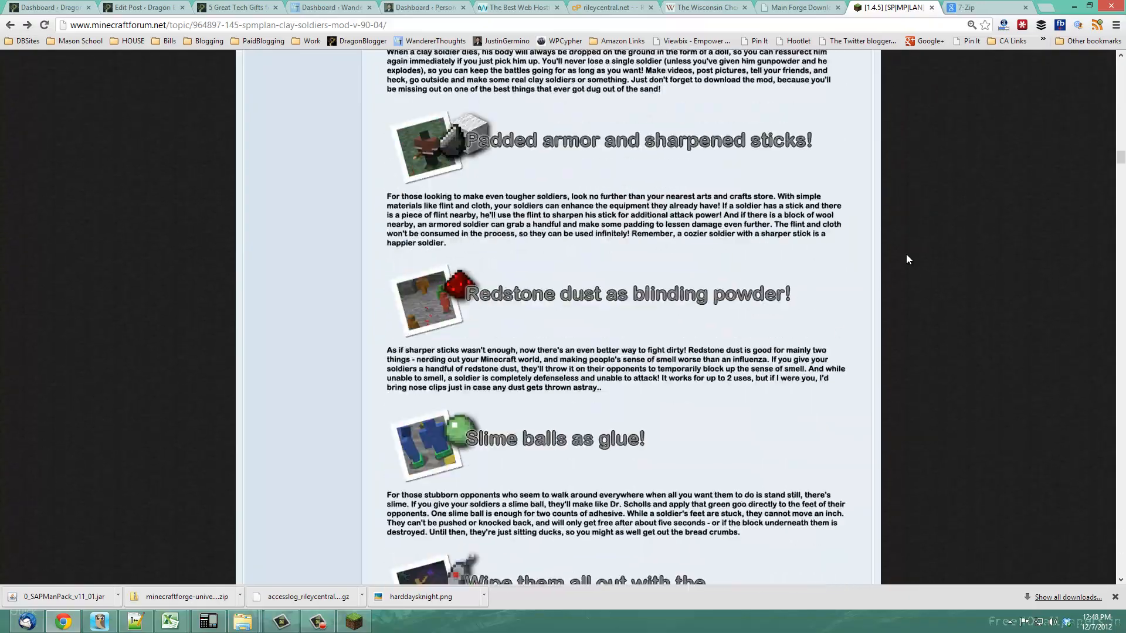
pyautogui.scroll(-3)
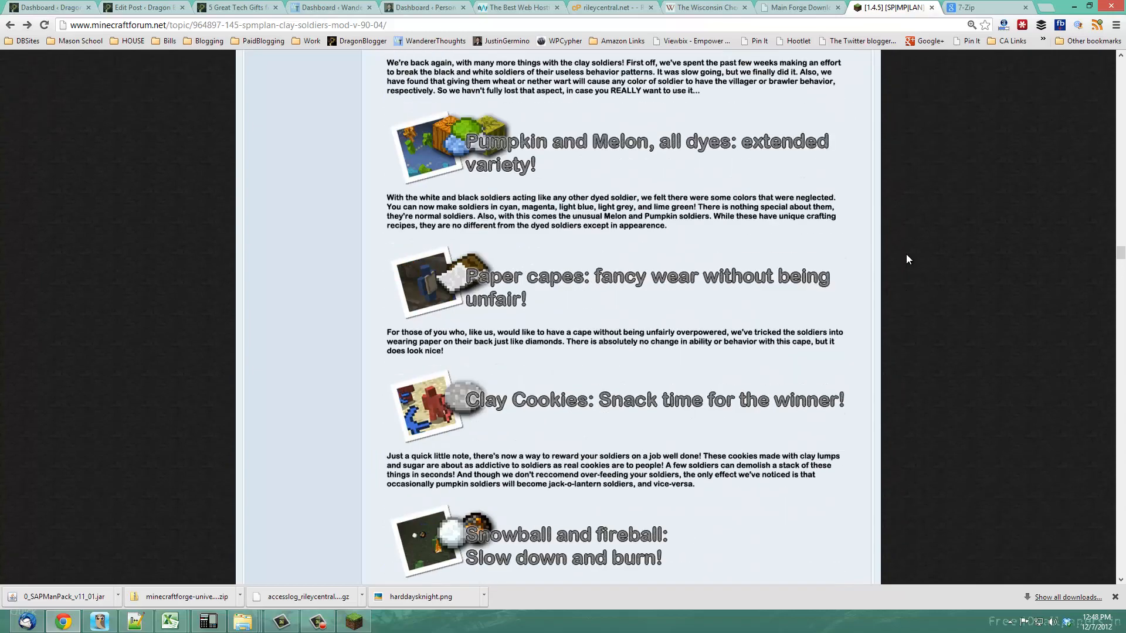
pyautogui.scroll(-3)
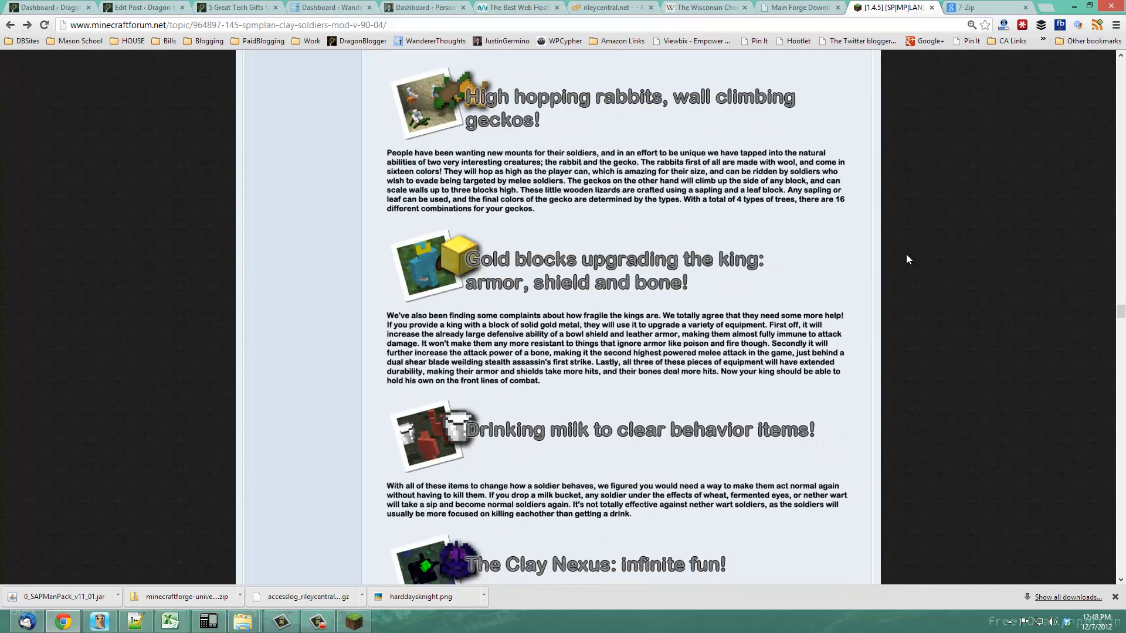
pyautogui.scroll(-3)
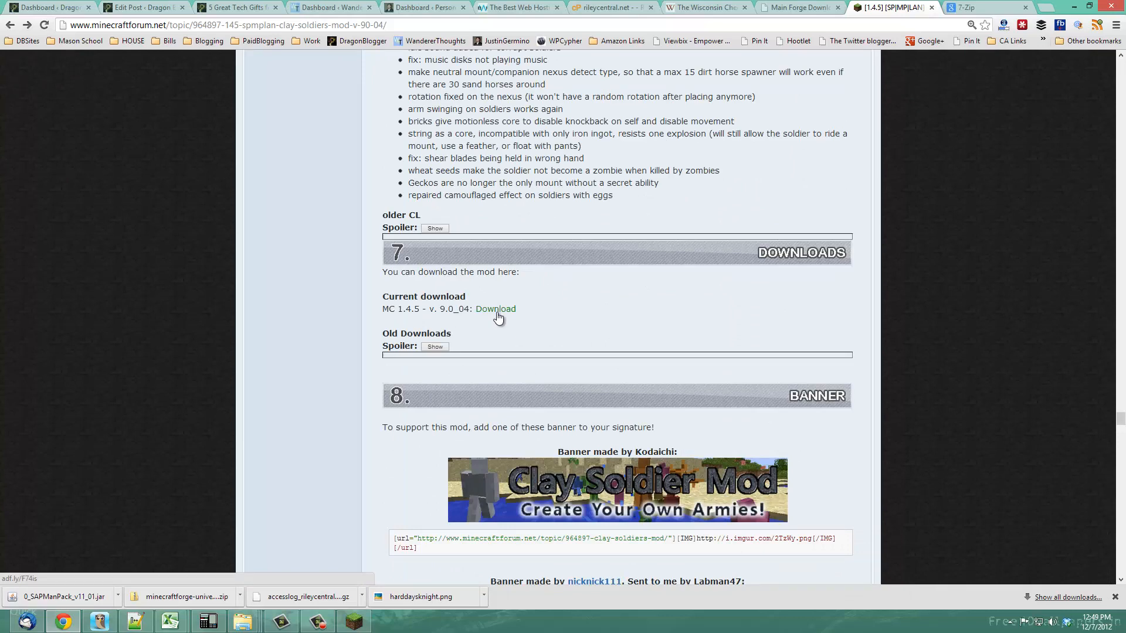
pyautogui.click(495, 309)
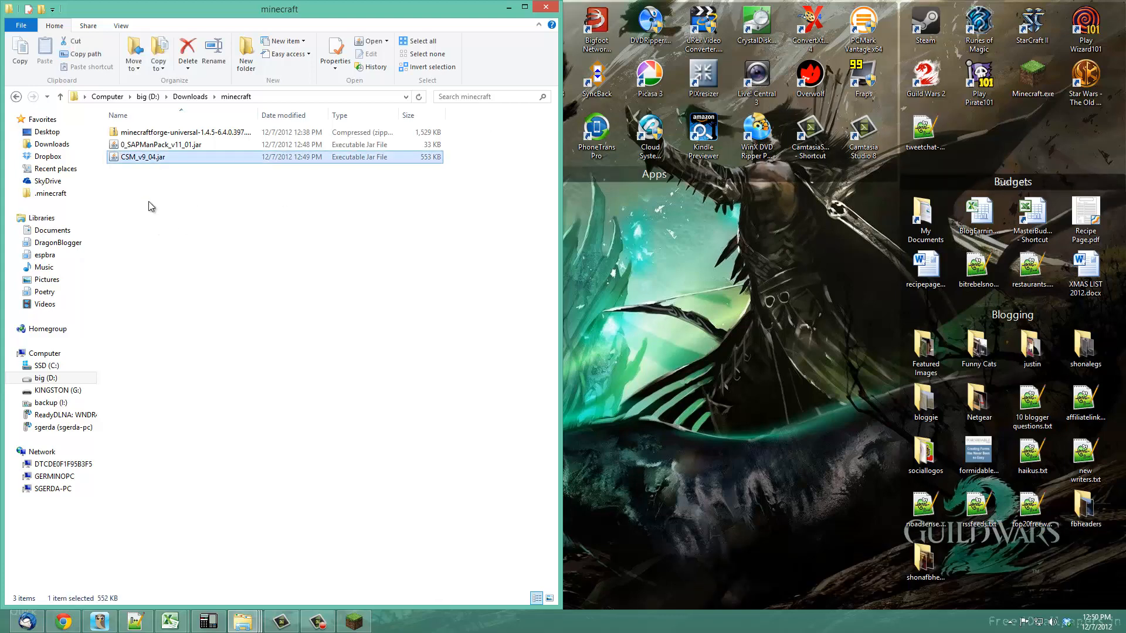
# - Extract the minecraftforge-universal 1.4.5 zip into its own folder with 7-Zip
pyautogui.click(162, 144)
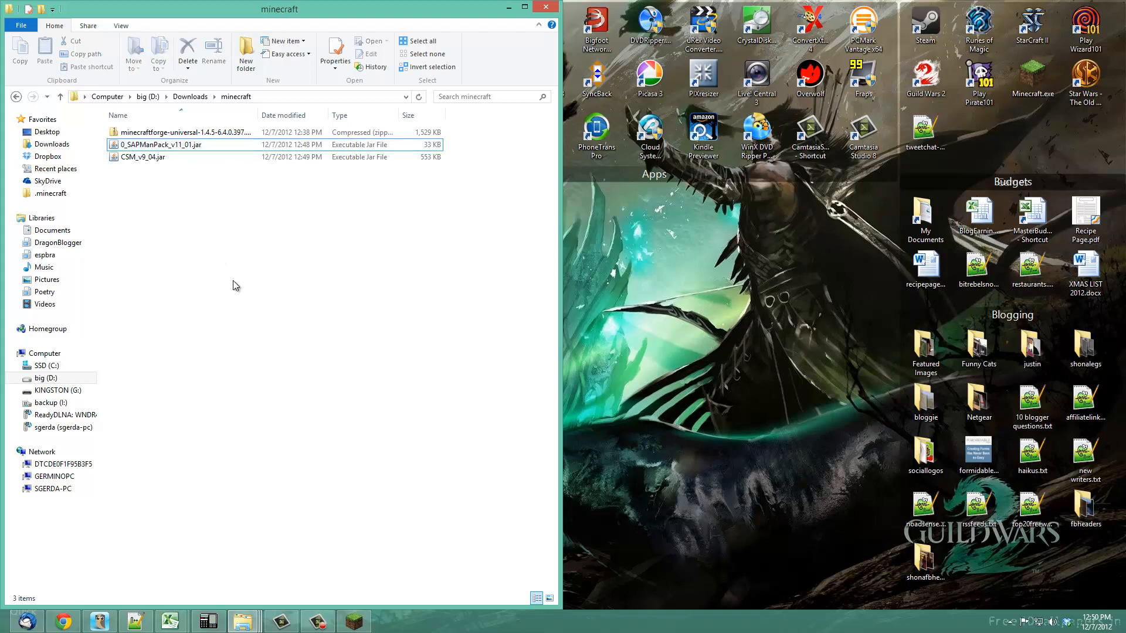
pyautogui.moveTo(245, 261)
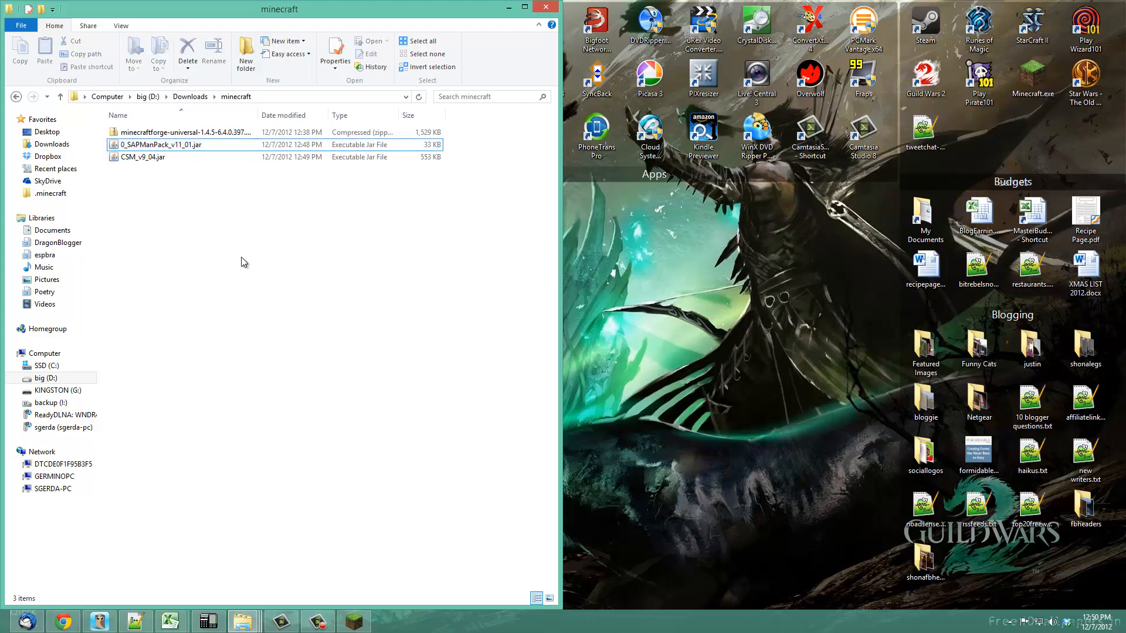
pyautogui.click(183, 133)
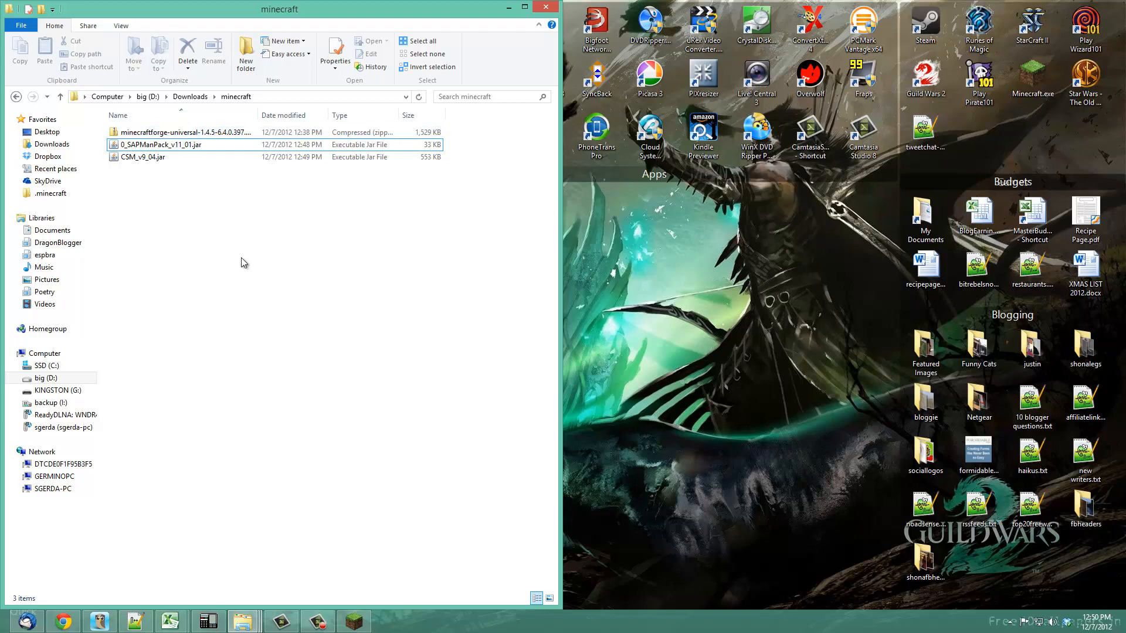
pyautogui.rightClick(179, 133)
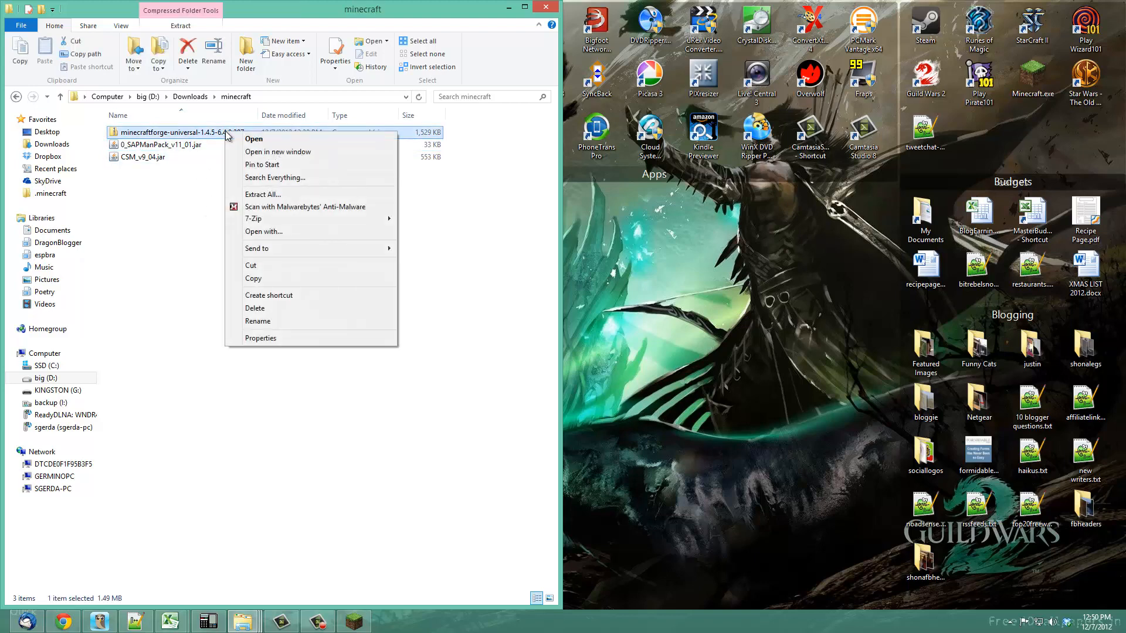
pyautogui.moveTo(254, 218)
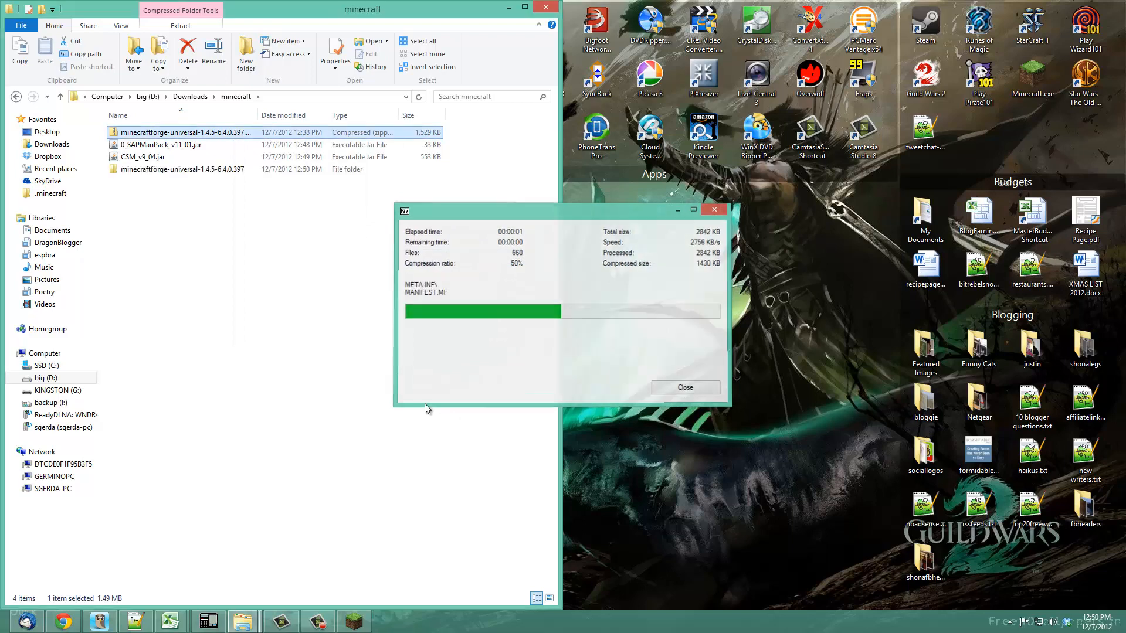
pyautogui.click(684, 387)
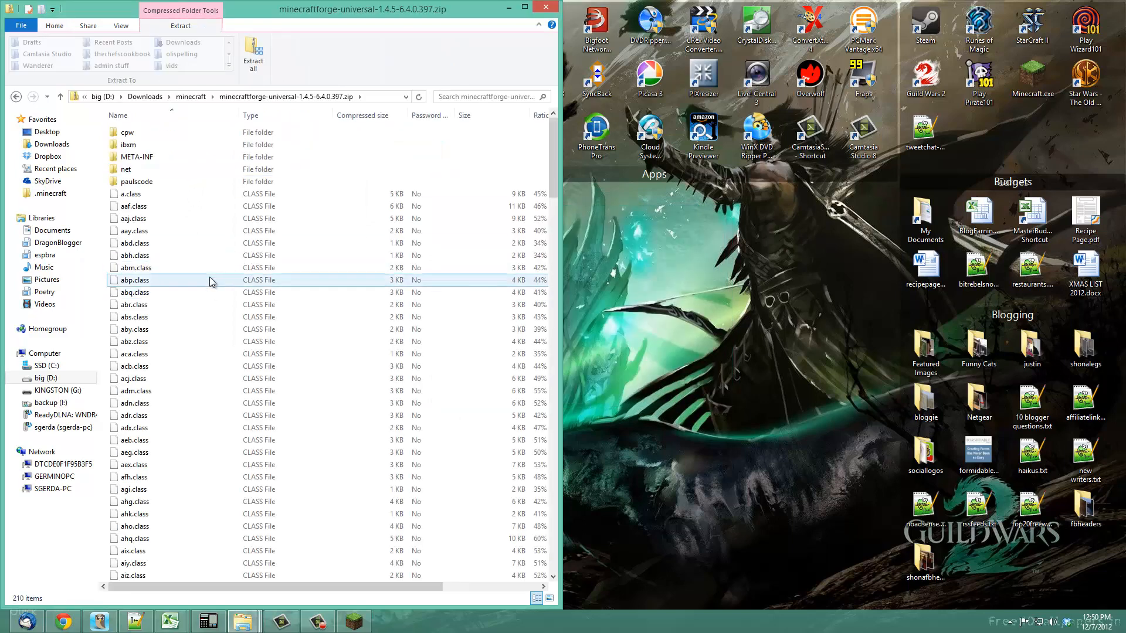
# - Navigate a second Explorer window via %appdata% to the .minecraft folder
pyautogui.click(59, 96)
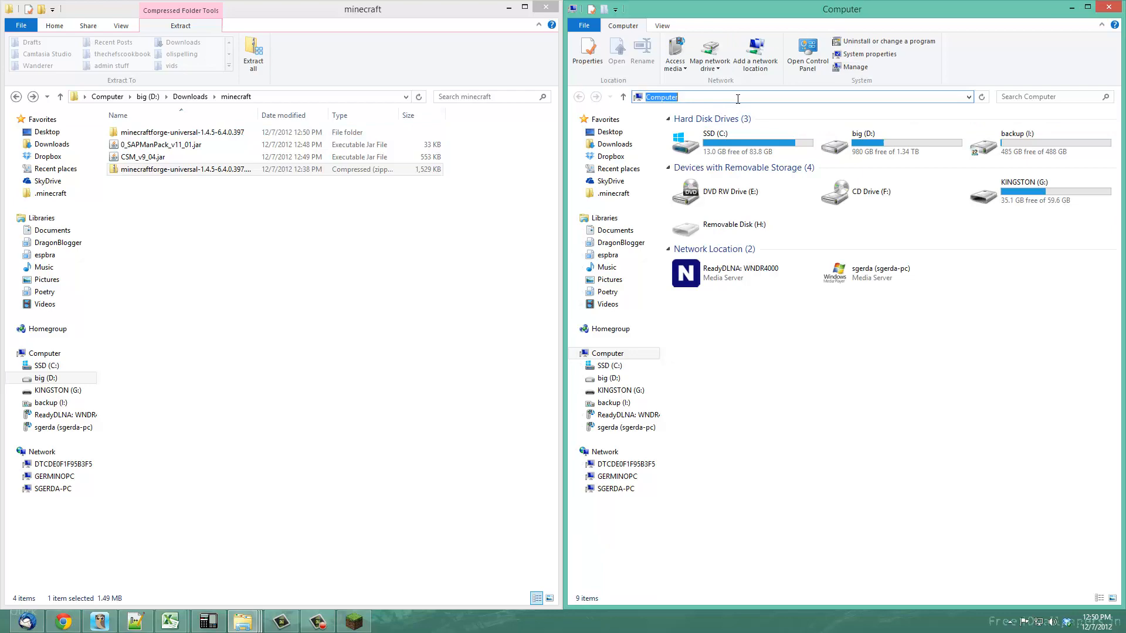
pyautogui.write('%appdata%')
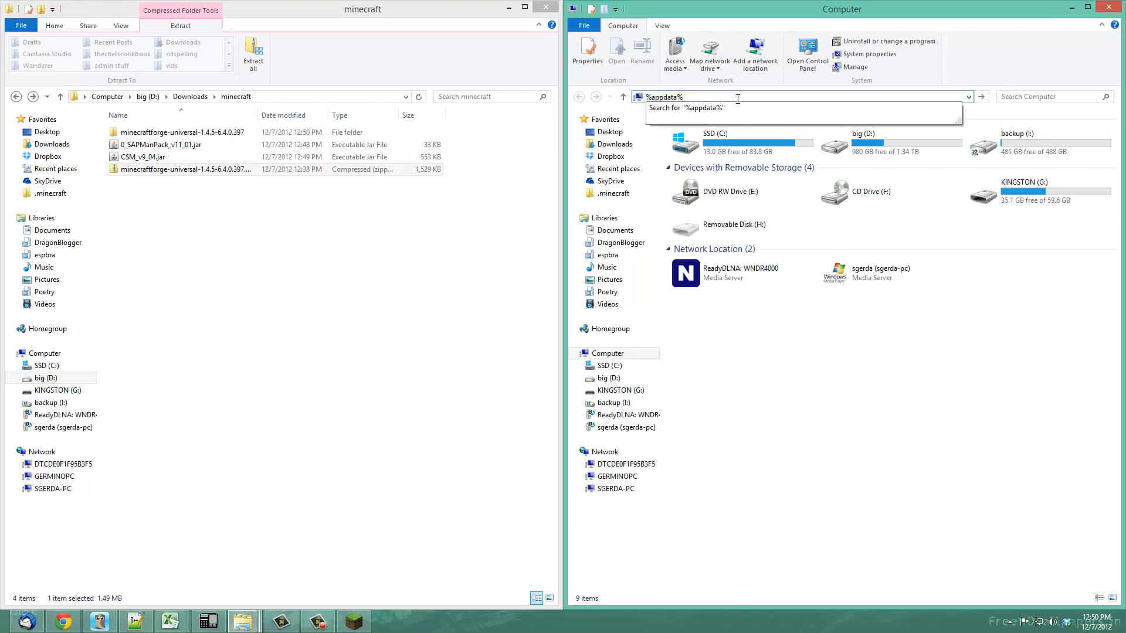
pyautogui.press('Return')
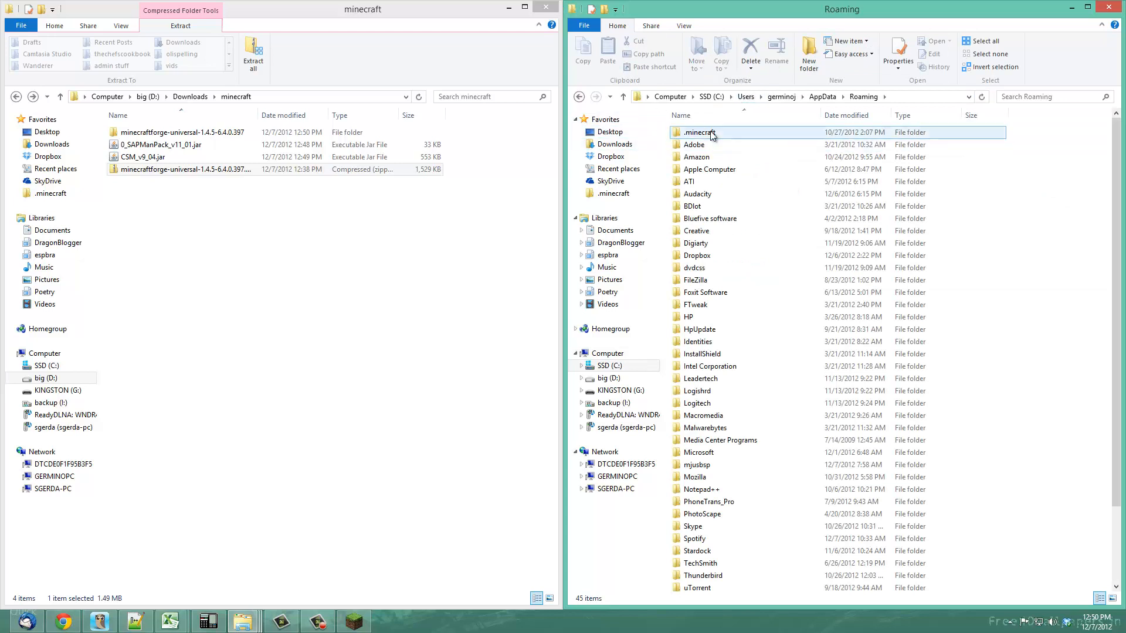
pyautogui.doubleClick(697, 133)
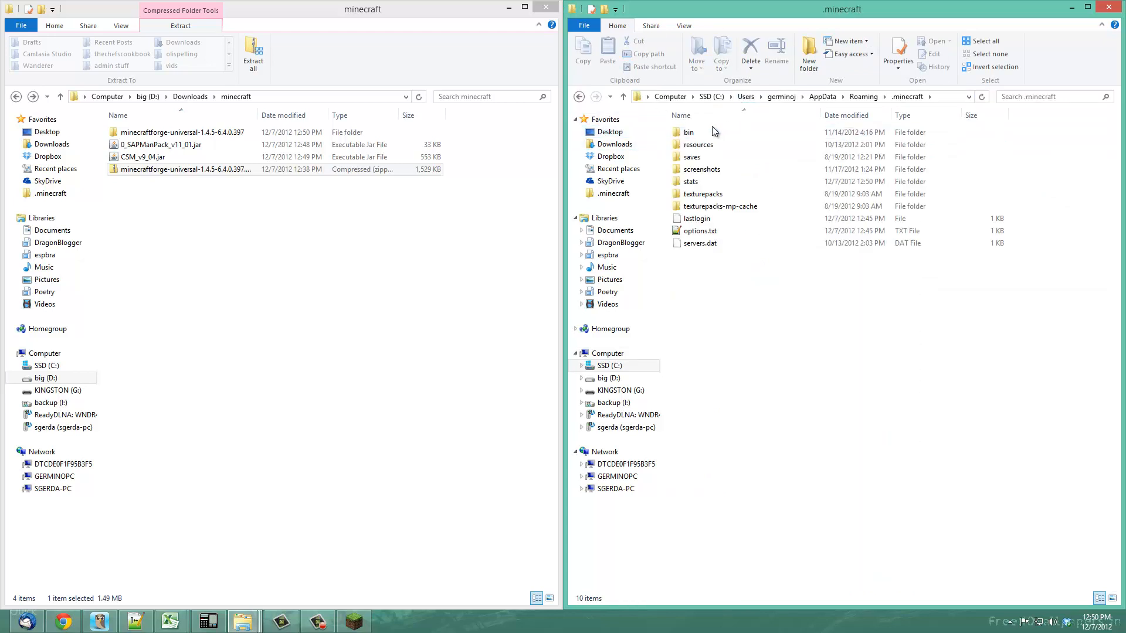
pyautogui.rightClick(604, 119)
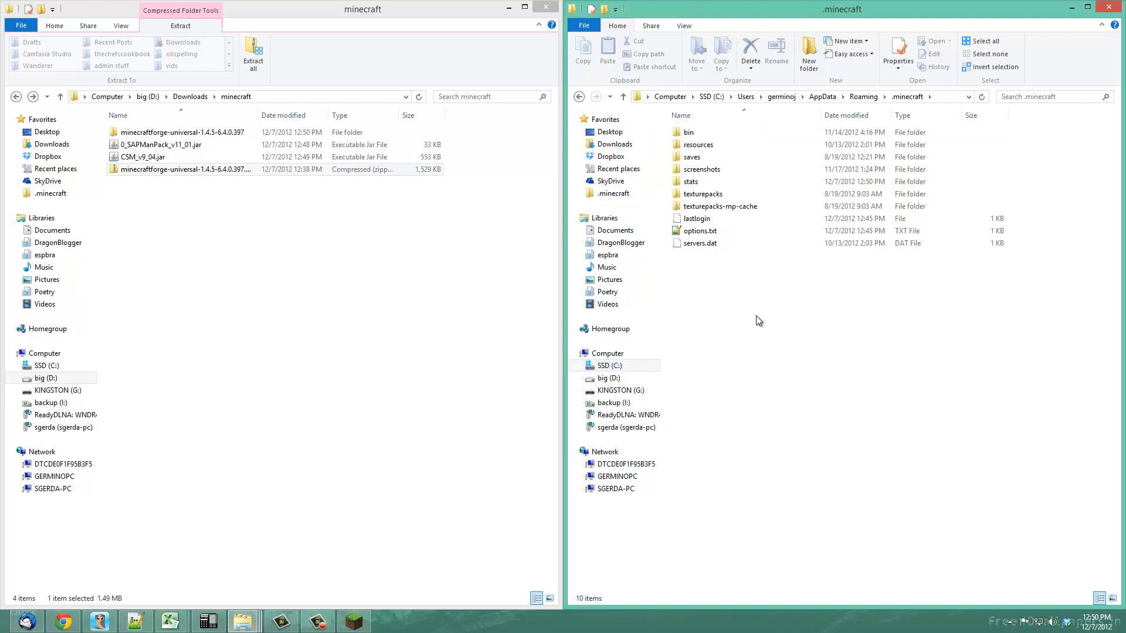
pyautogui.click(613, 194)
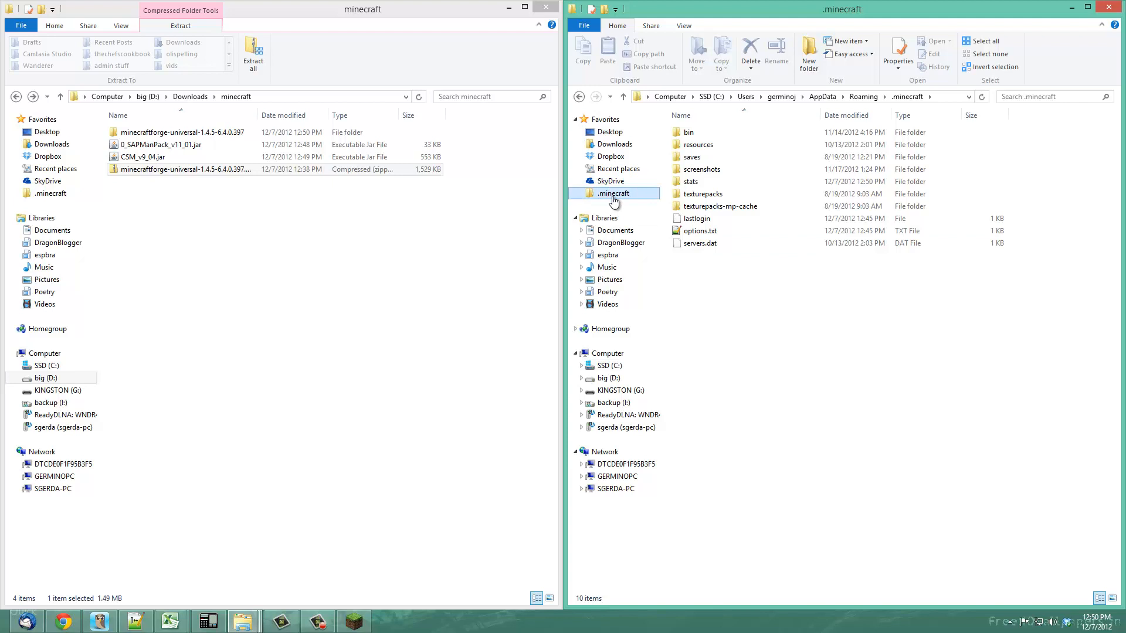
pyautogui.moveTo(782, 367)
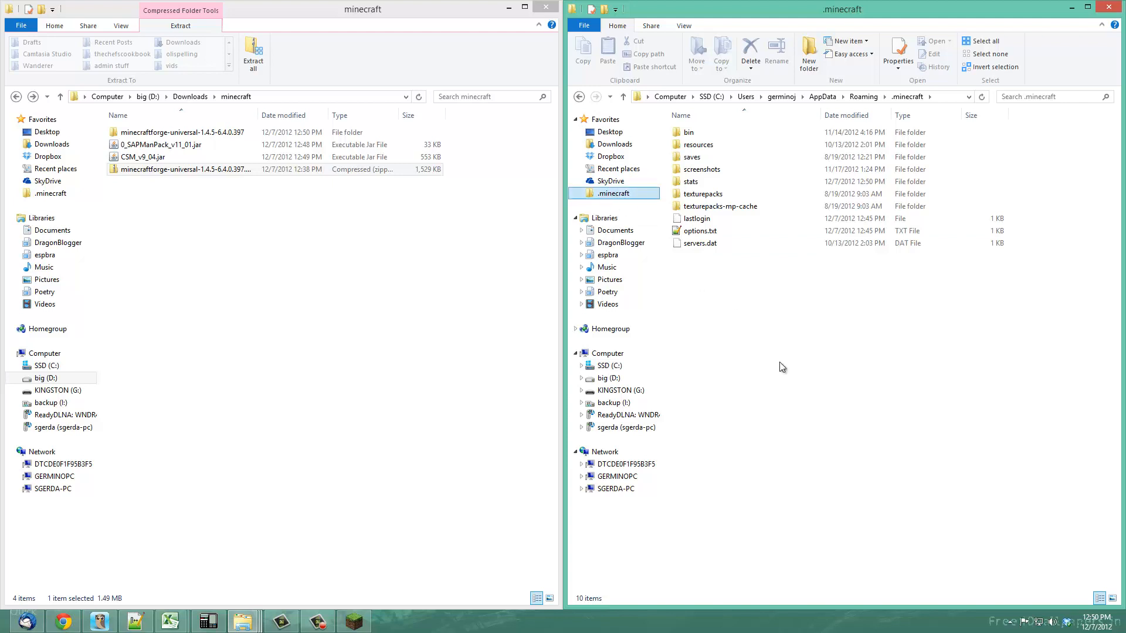
pyautogui.click(691, 180)
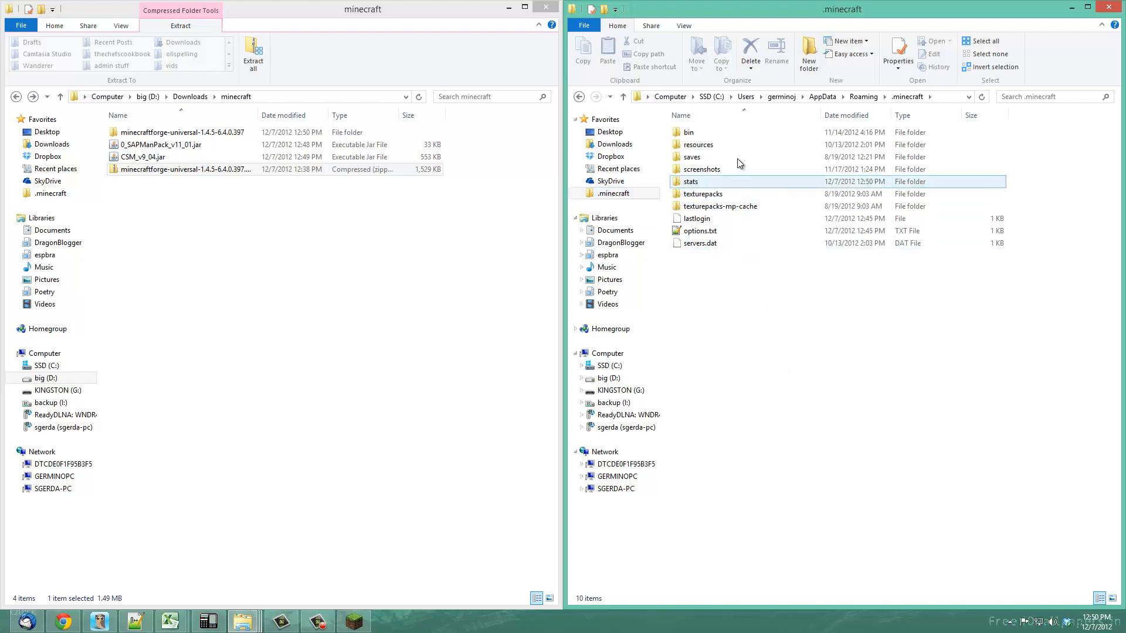
# - Open bin\minecraft.jar as an archive in 7-Zip
pyautogui.doubleClick(688, 133)
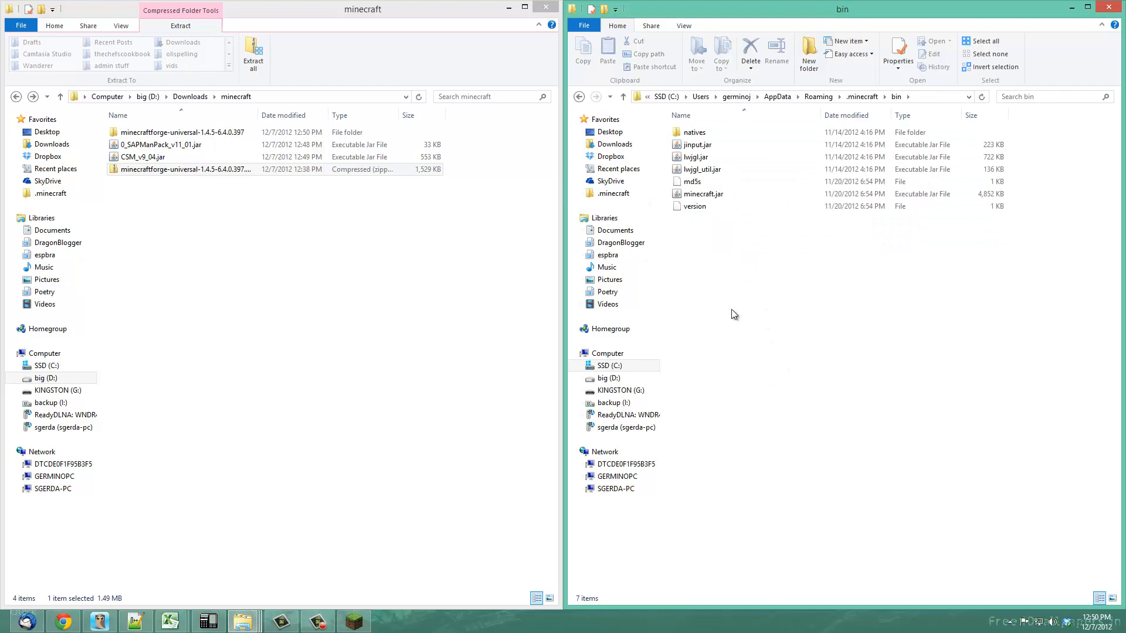
pyautogui.click(704, 194)
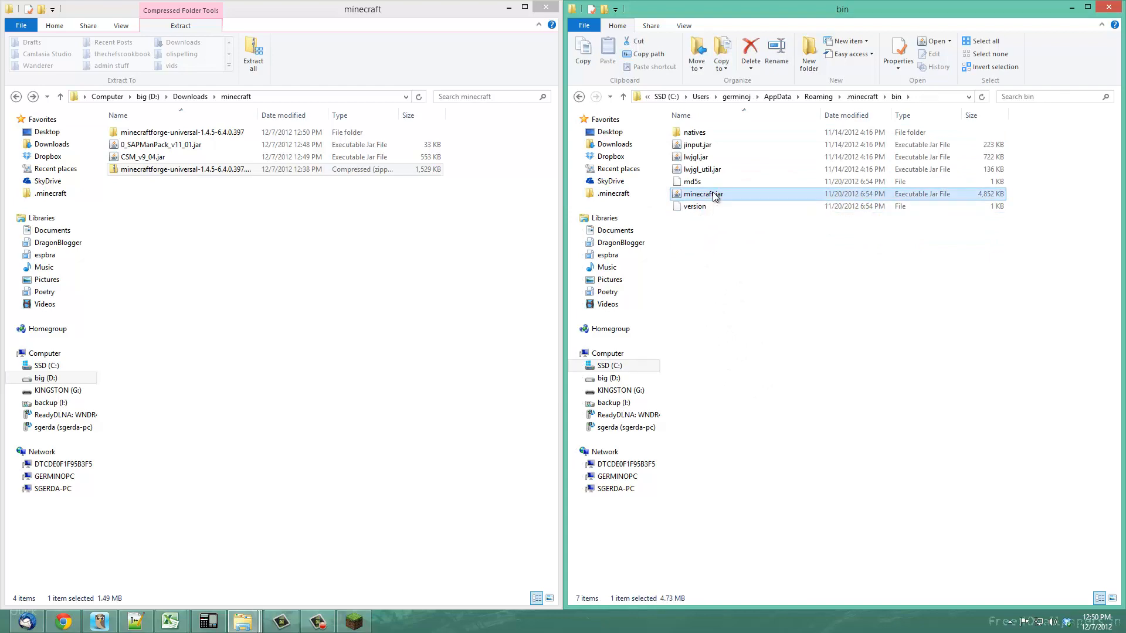
pyautogui.rightClick(702, 193)
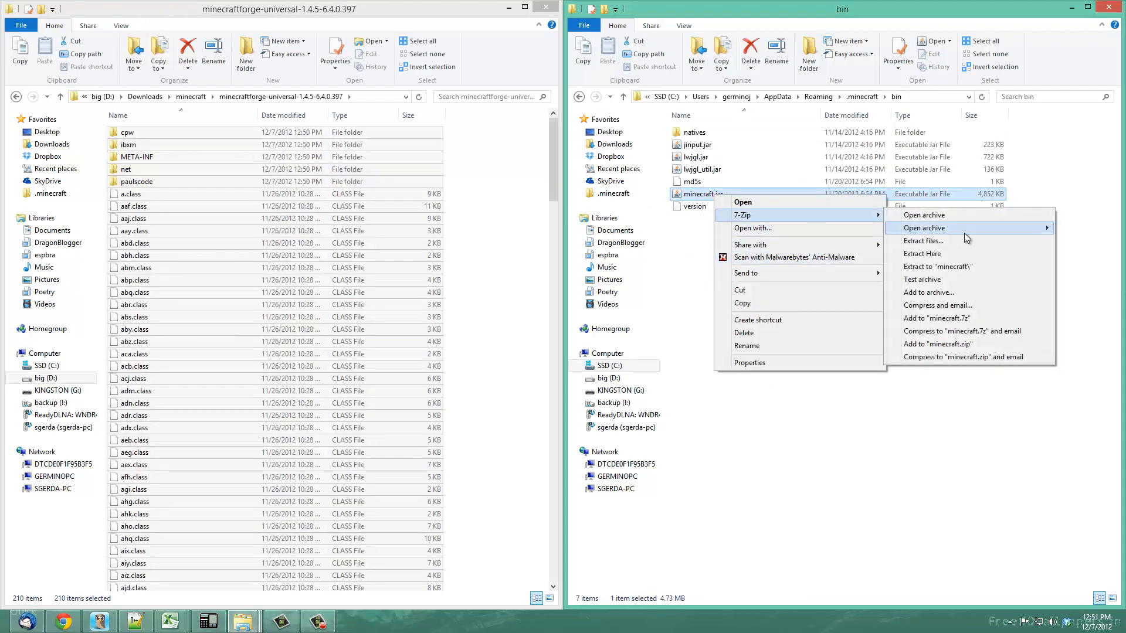
pyautogui.moveTo(923, 241)
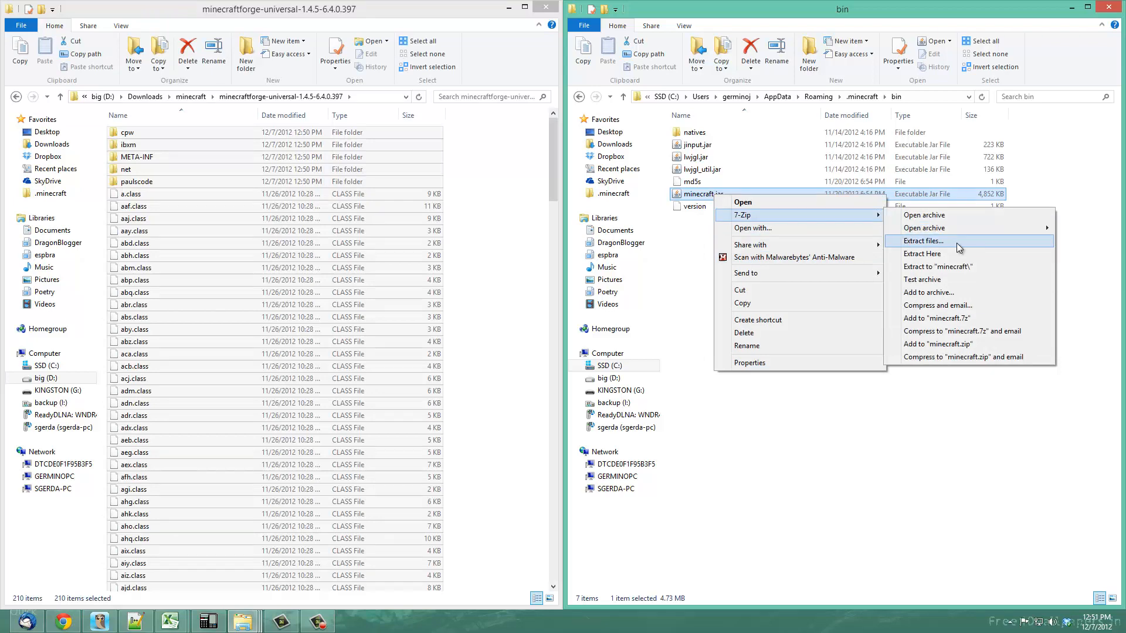
pyautogui.moveTo(961, 216)
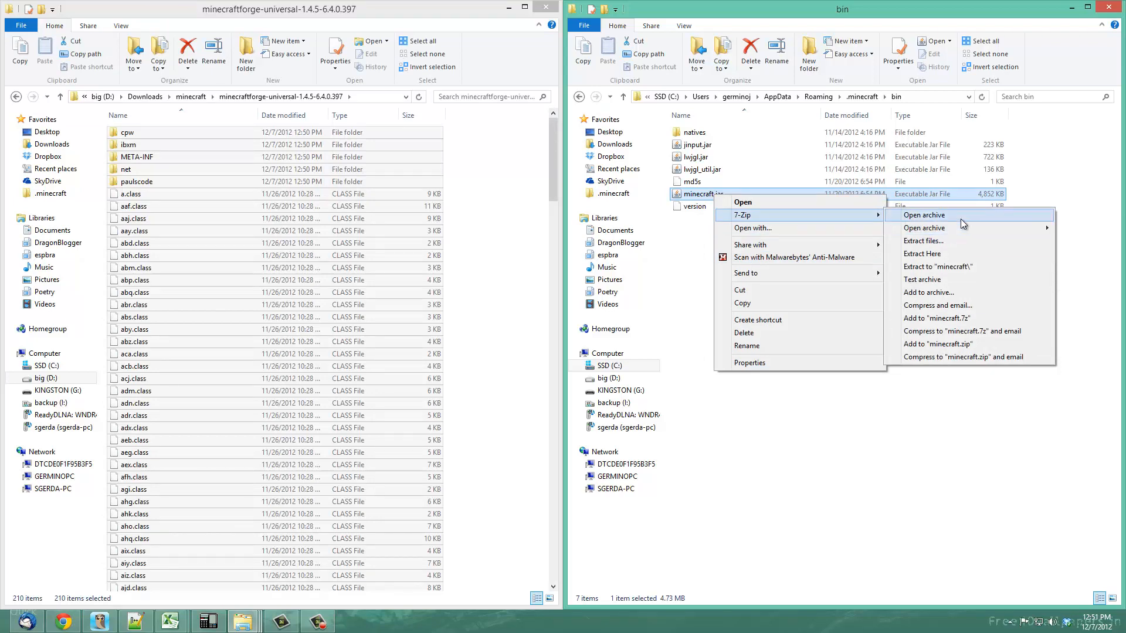
pyautogui.click(922, 214)
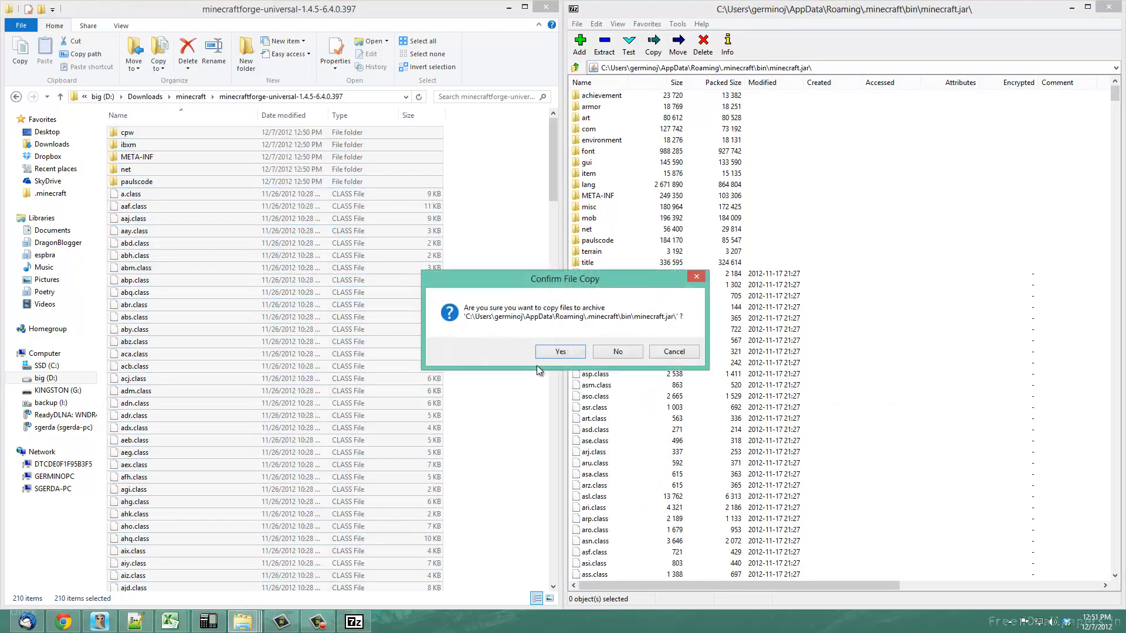
# - Confirm copying the Forge files into minecraft.jar and delete its META-INF folder
pyautogui.click(559, 351)
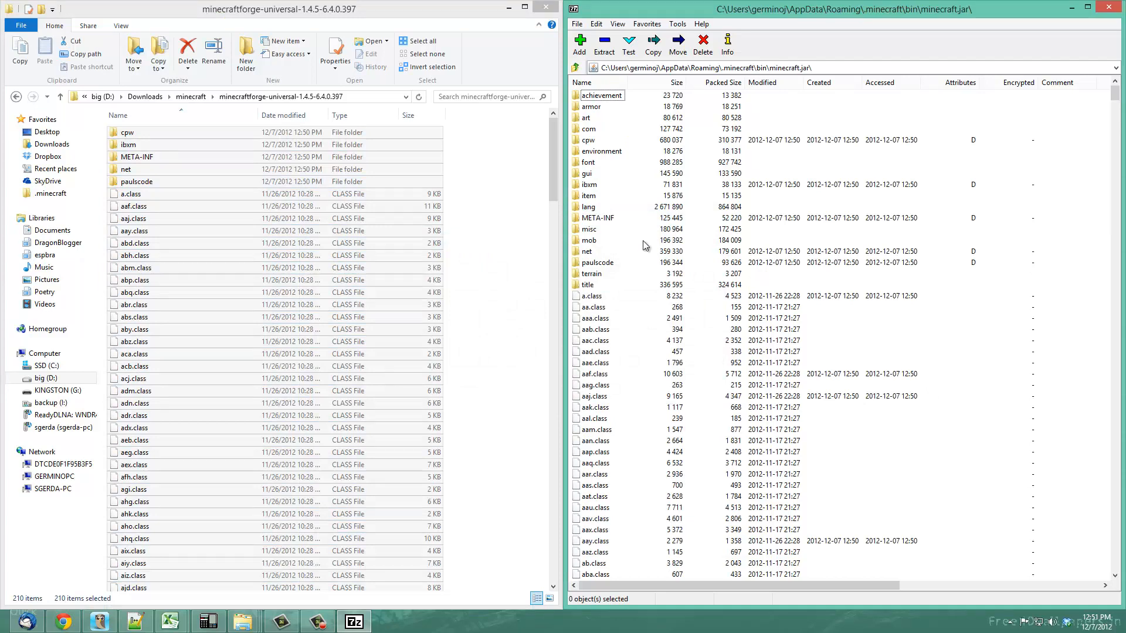
pyautogui.click(597, 218)
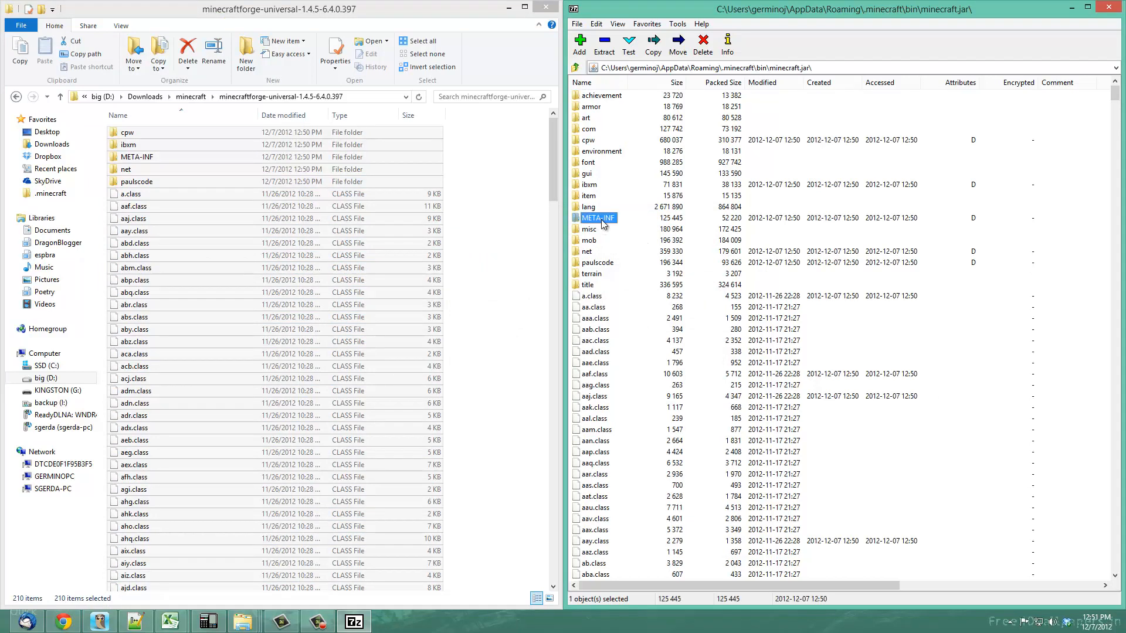
pyautogui.click(702, 44)
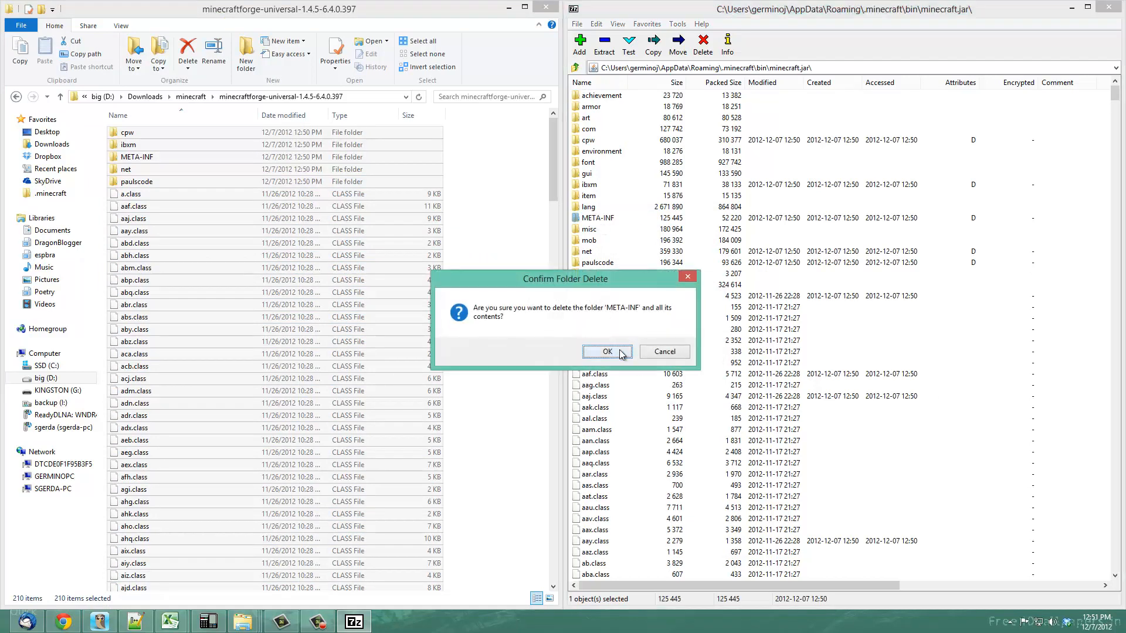
pyautogui.click(607, 352)
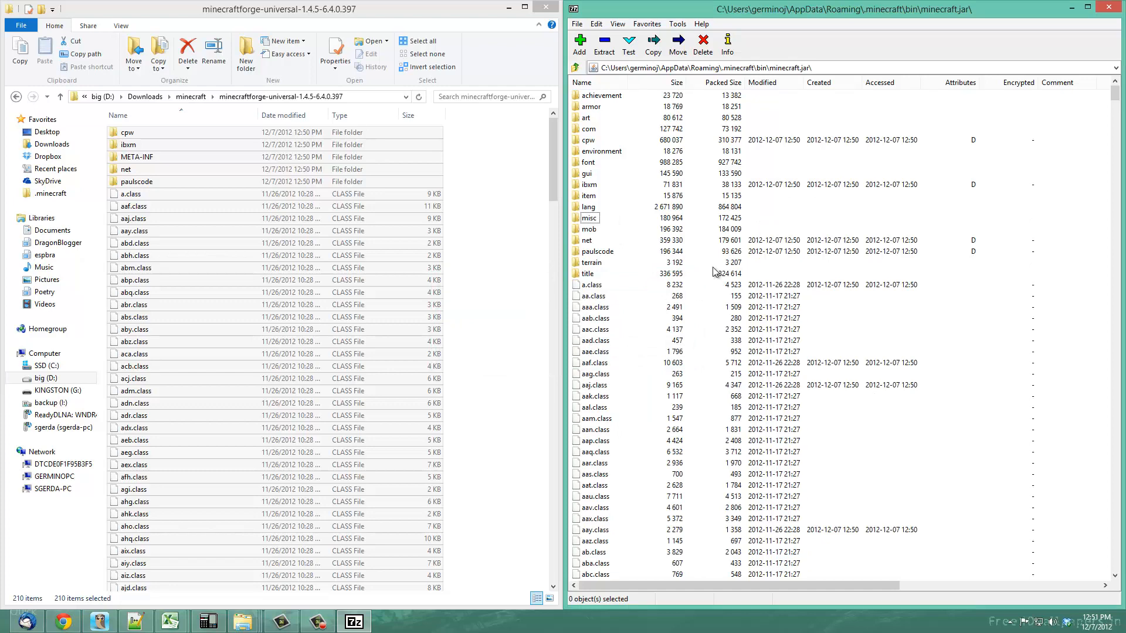
pyautogui.moveTo(854, 189)
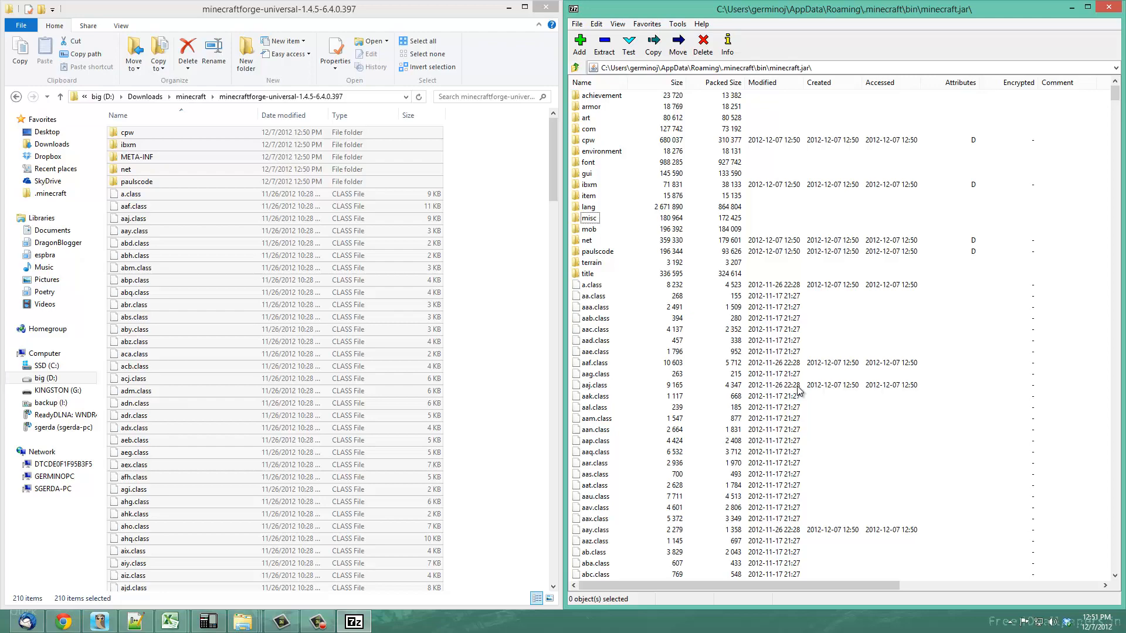
pyautogui.moveTo(794, 402)
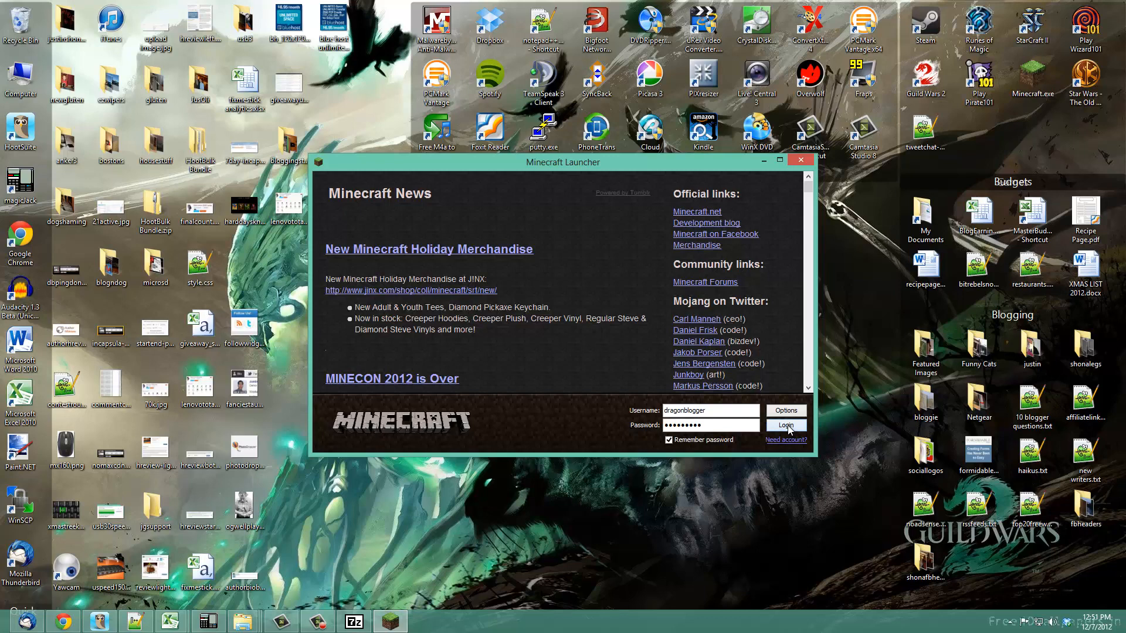
# - Log in, let FML set up, and view the Mod List showing MCP, Forge Mod Loader and Minecraft Forge
pyautogui.click(785, 424)
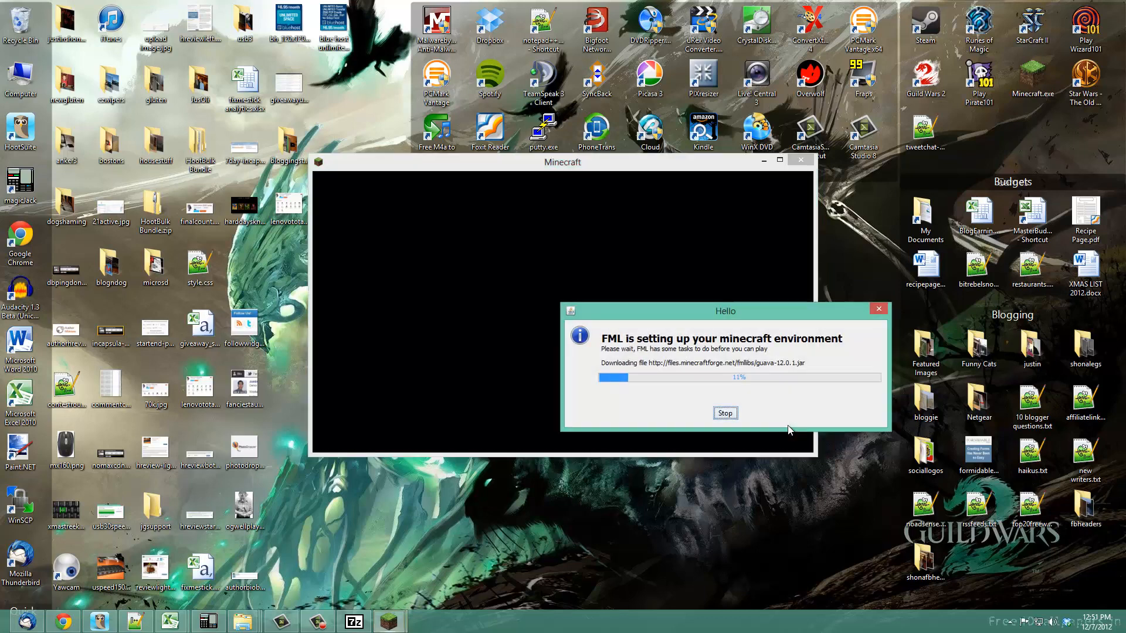
pyautogui.click(723, 413)
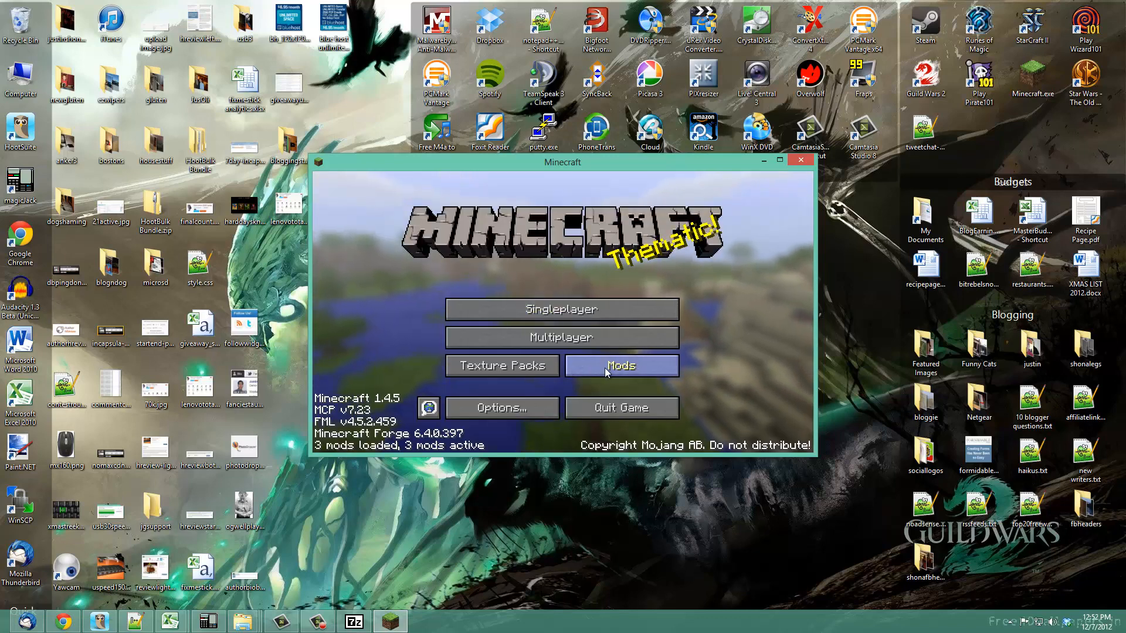
pyautogui.click(620, 366)
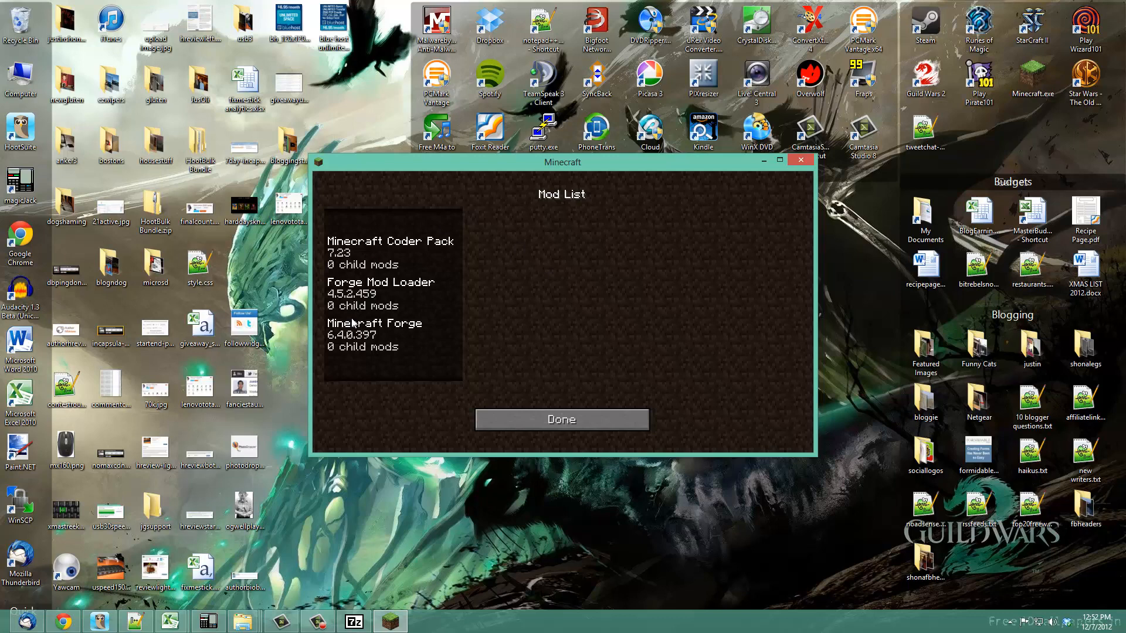
pyautogui.moveTo(384, 243)
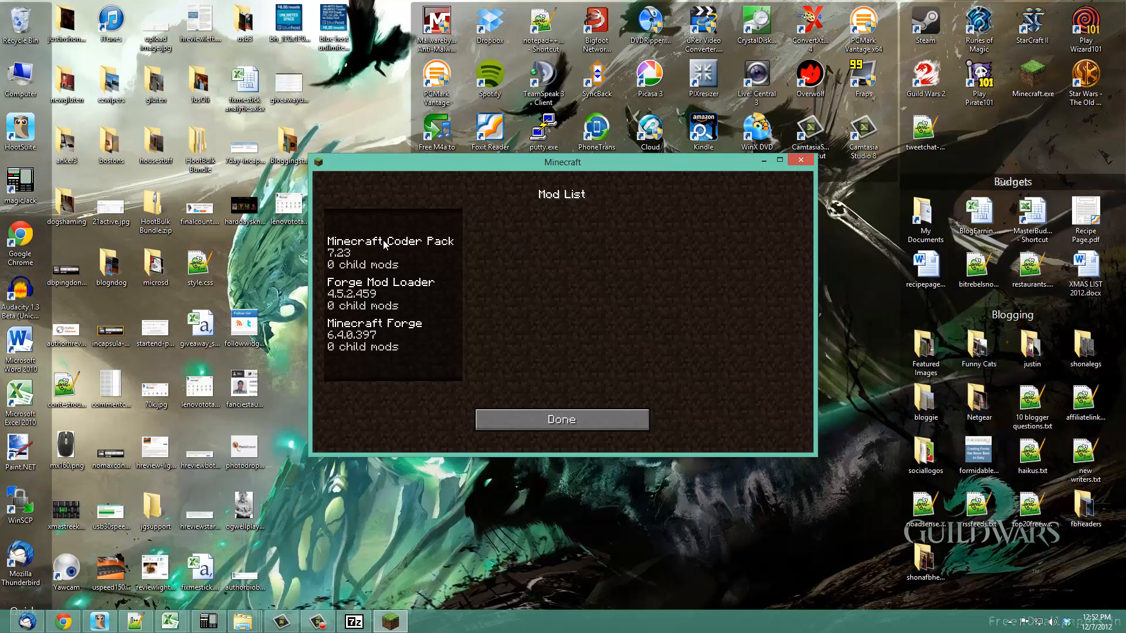
pyautogui.moveTo(457, 359)
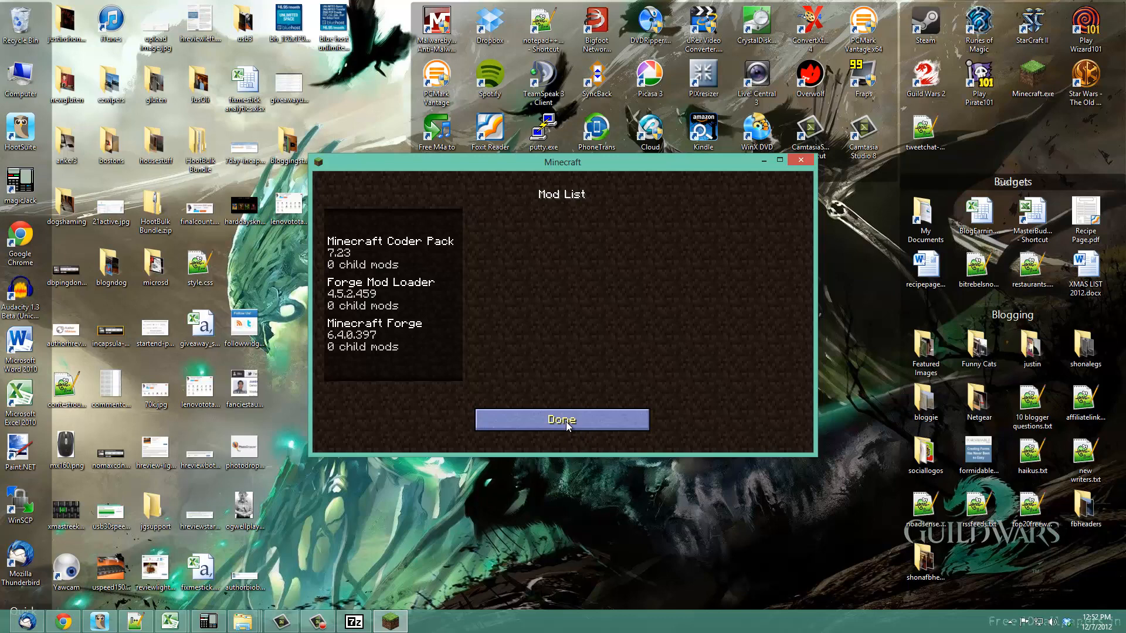
pyautogui.click(561, 420)
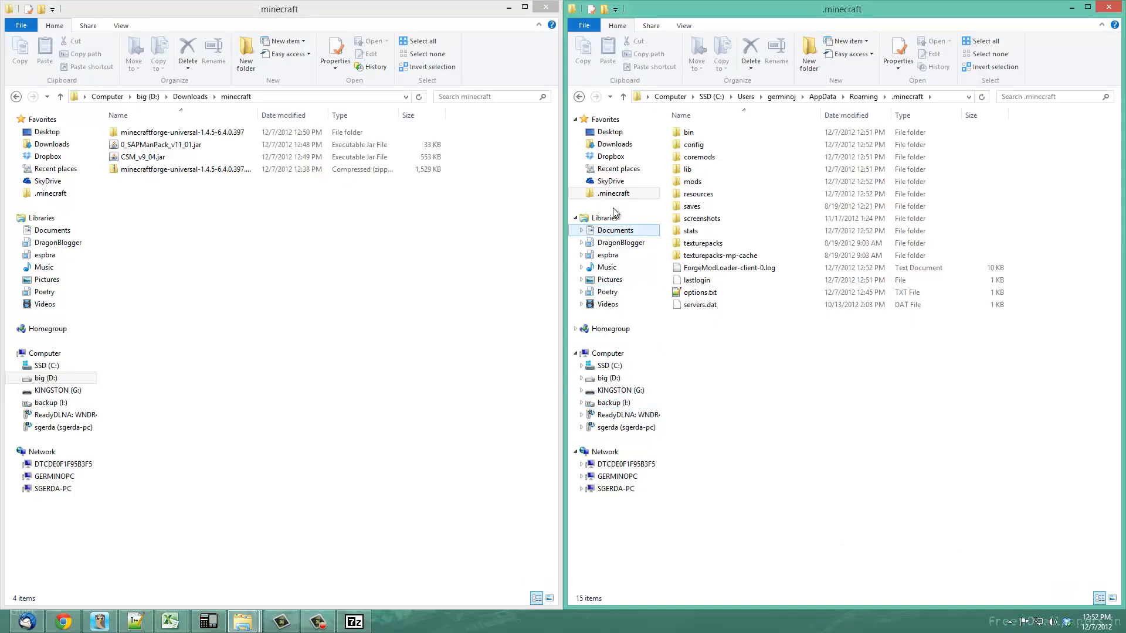
# - Navigate into the .minecraft mods folder
pyautogui.click(613, 193)
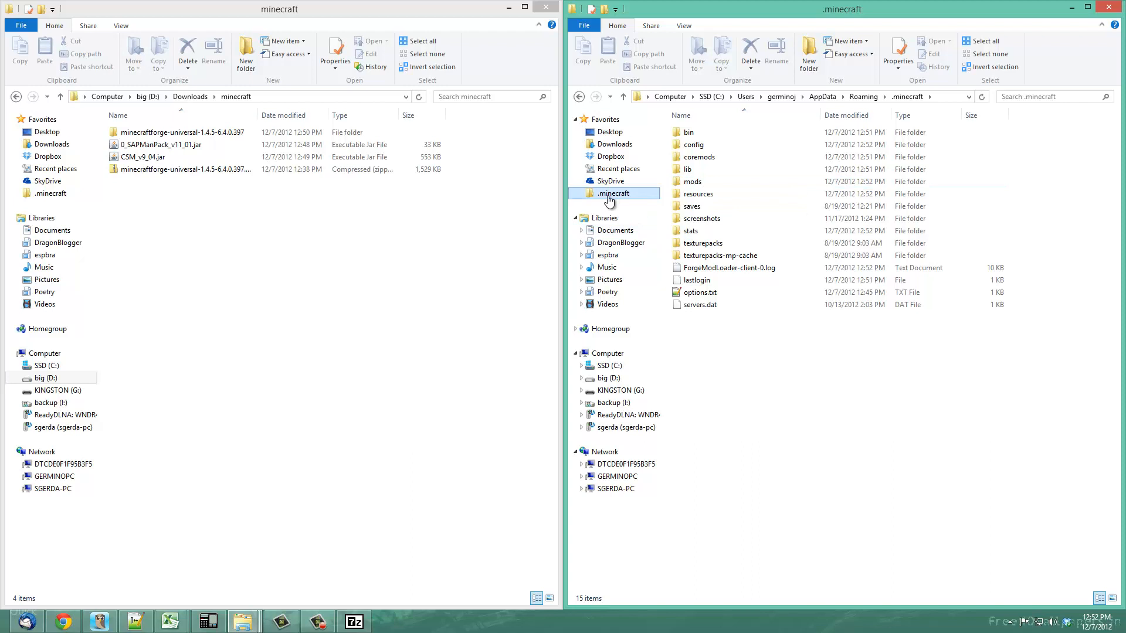
pyautogui.click(691, 182)
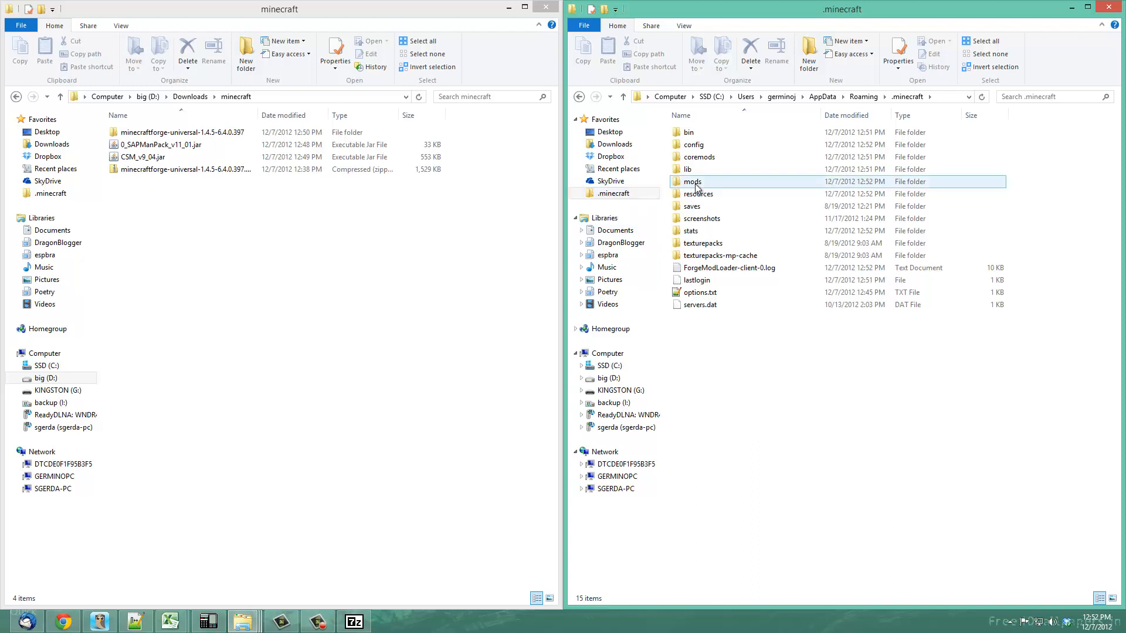
pyautogui.doubleClick(692, 180)
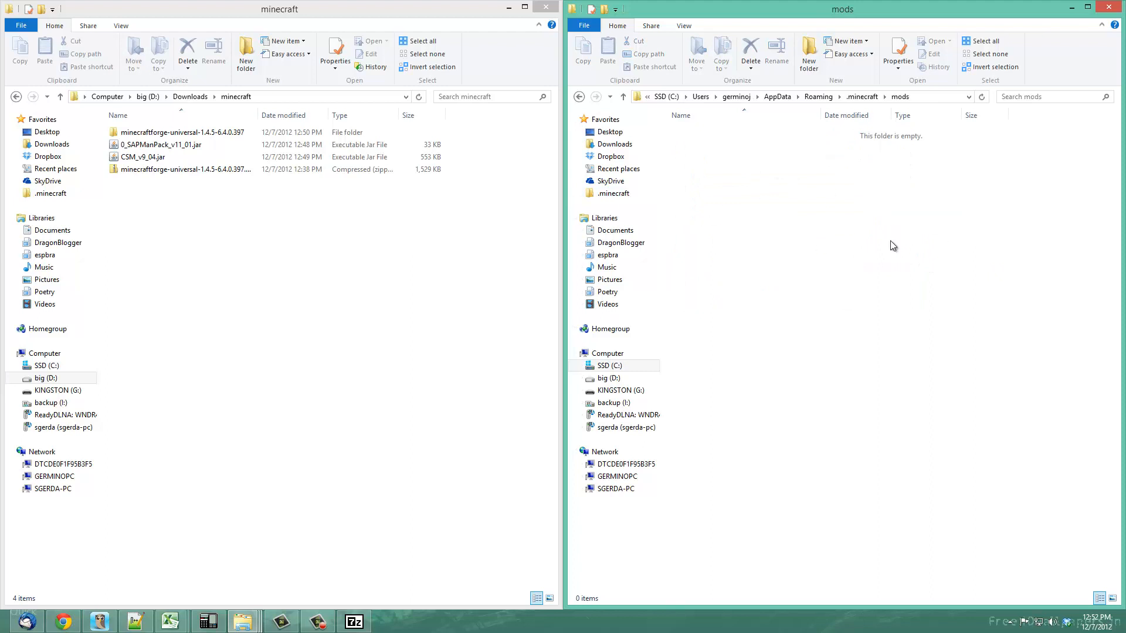
# - Select 0_SAPManPack_v11_01.jar and CSM_v9_04.jar in Downloads\minecraft for copying into mods
pyautogui.click(179, 169)
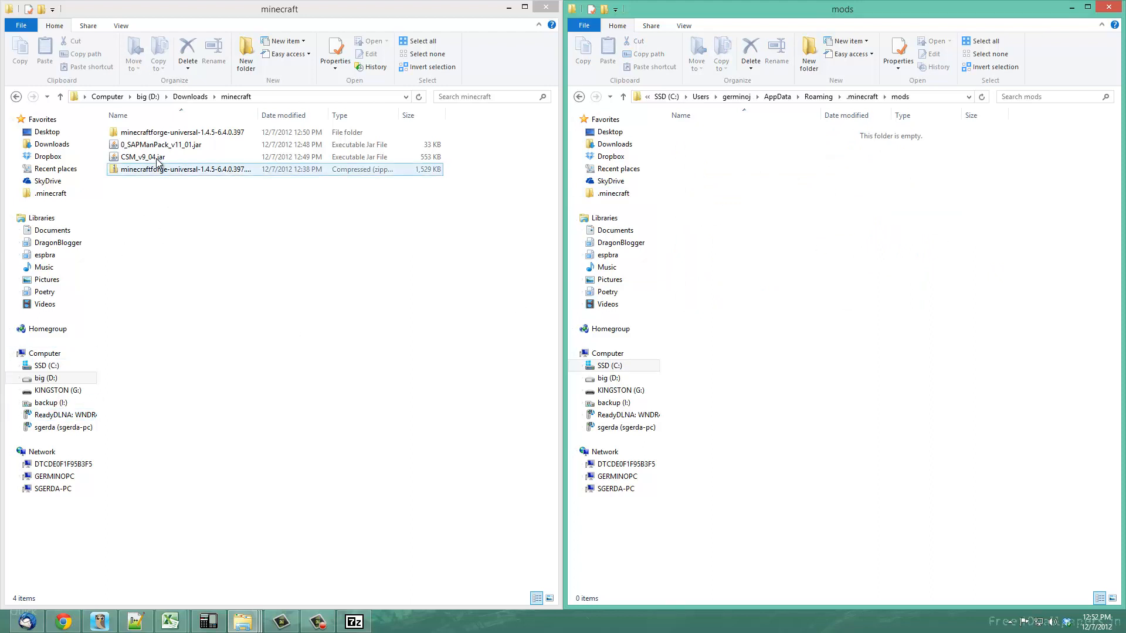
pyautogui.click(162, 144)
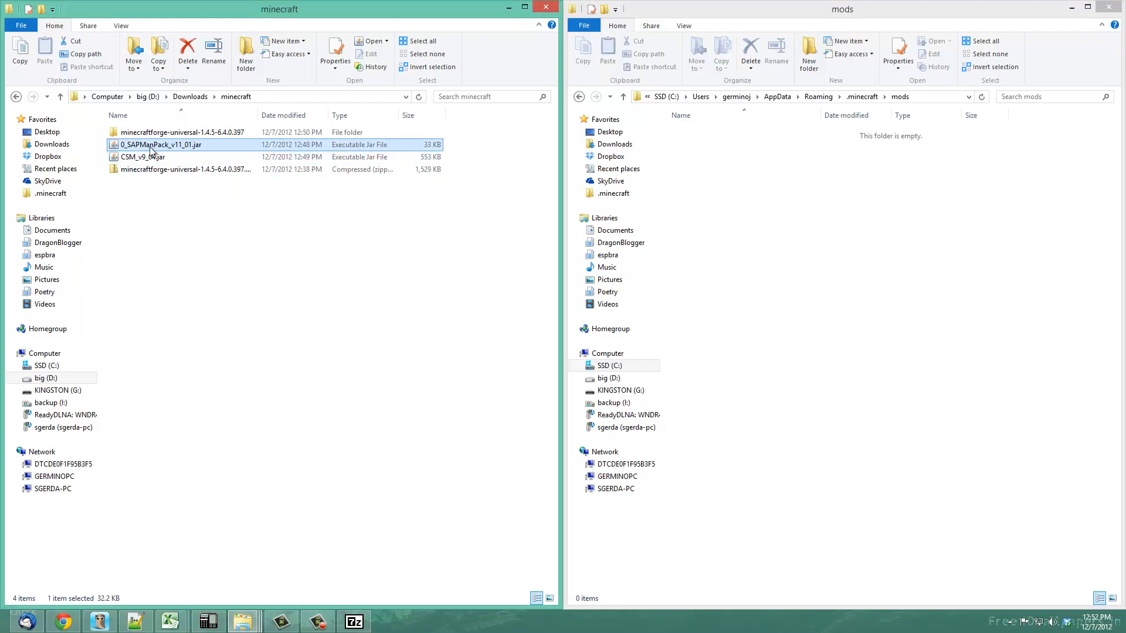
pyautogui.click(143, 156)
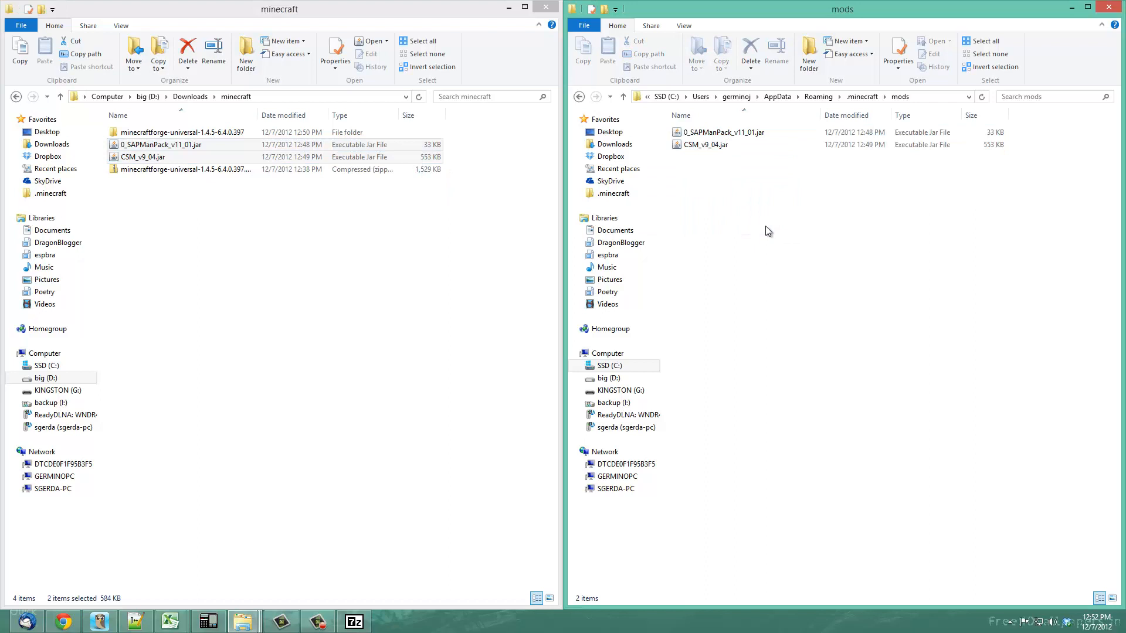
pyautogui.moveTo(825, 201)
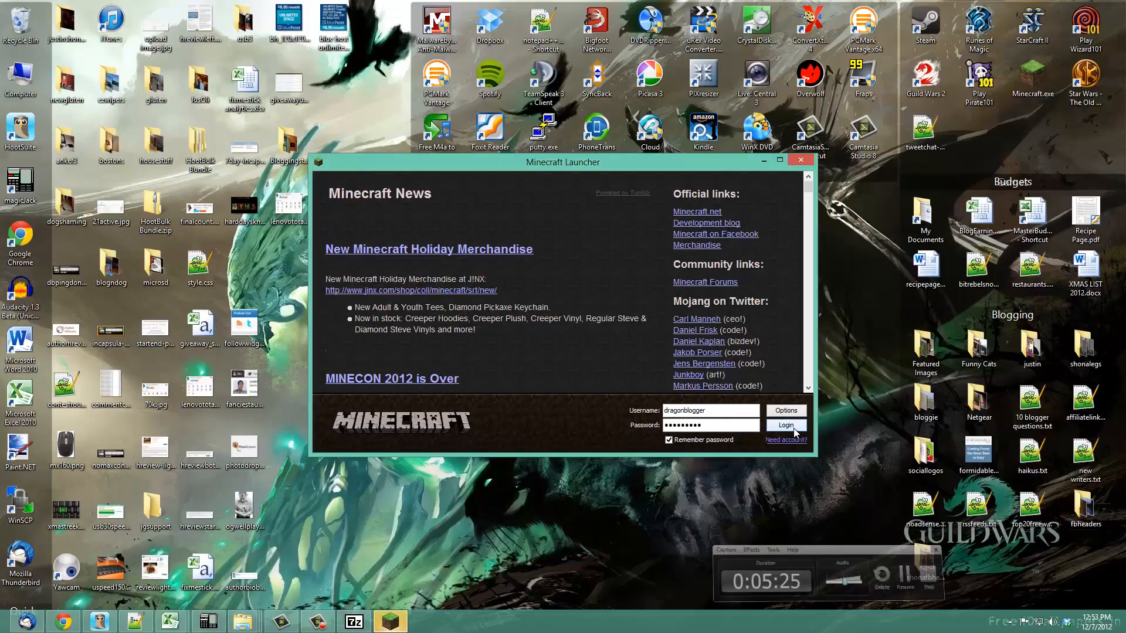
# - Log in from the Minecraft Launcher so the title screen reports 5 mods loaded
pyautogui.click(784, 425)
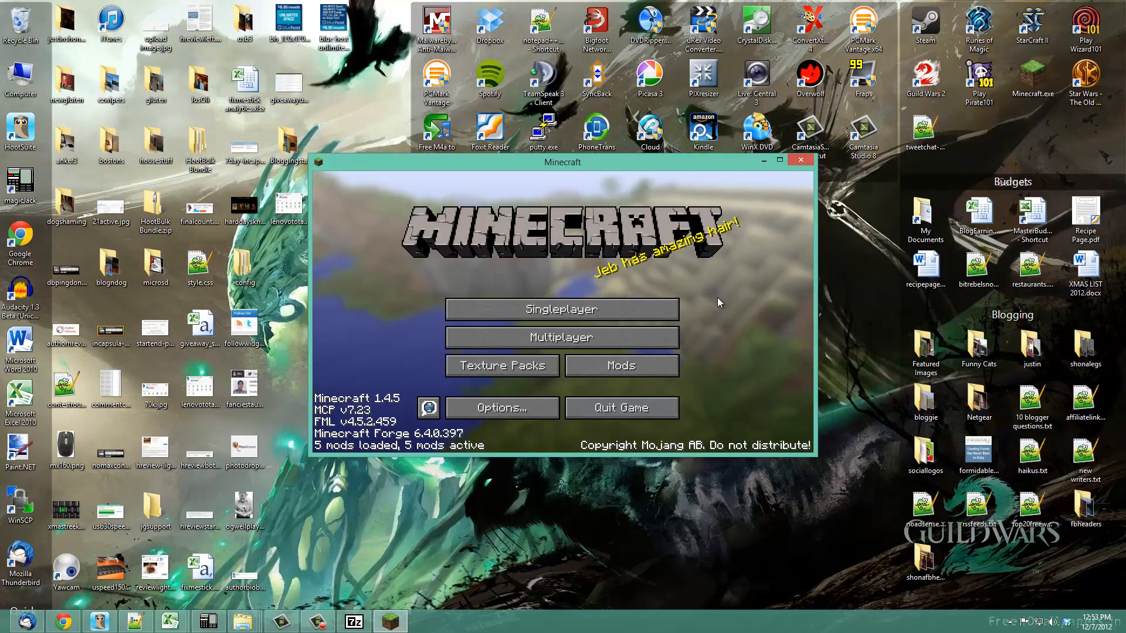
pyautogui.moveTo(721, 256)
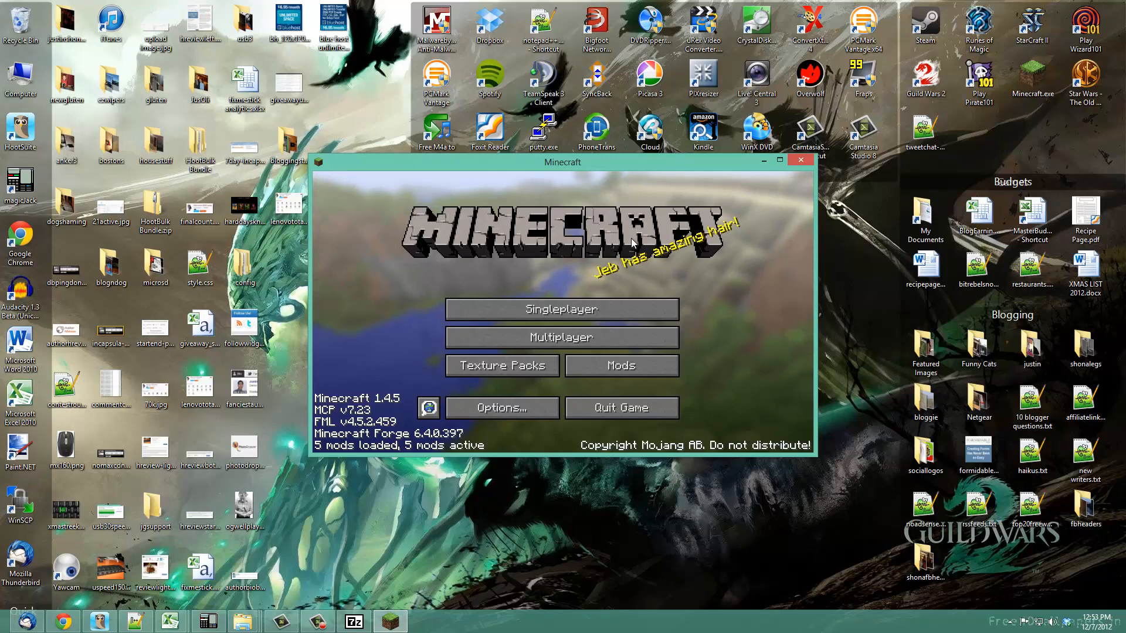
pyautogui.moveTo(622, 366)
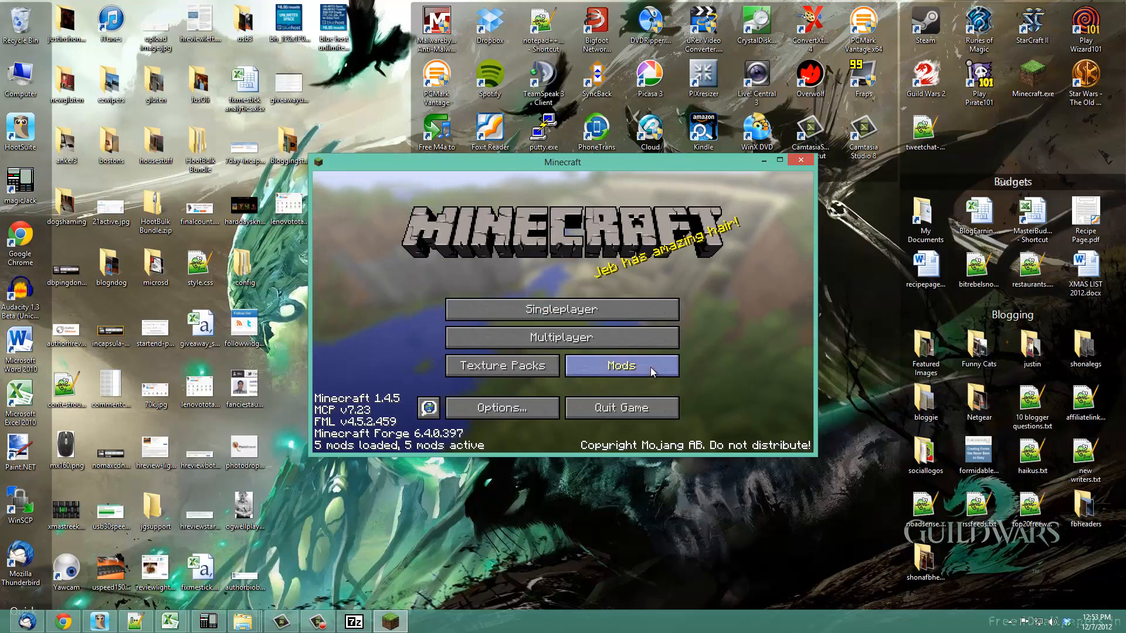
pyautogui.click(620, 365)
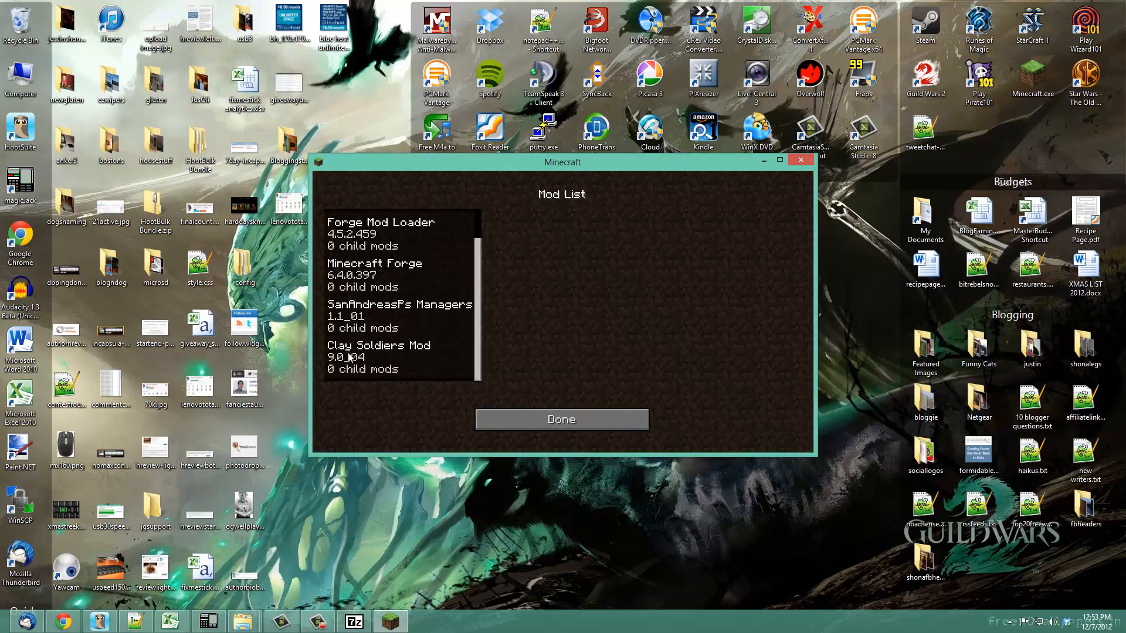
pyautogui.click(377, 356)
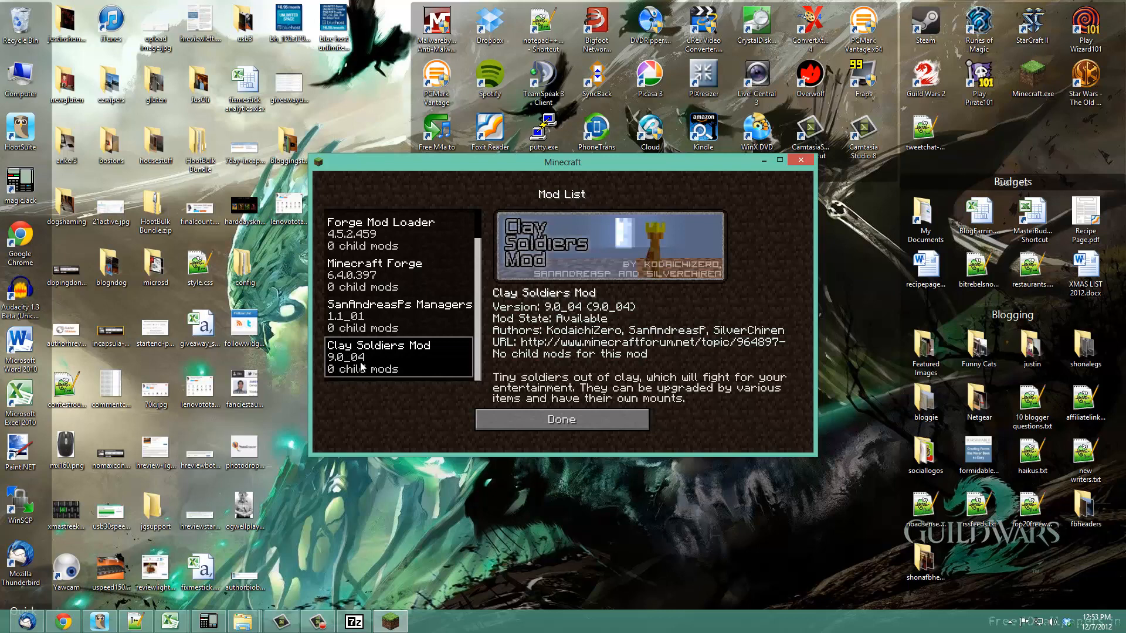
pyautogui.moveTo(545, 438)
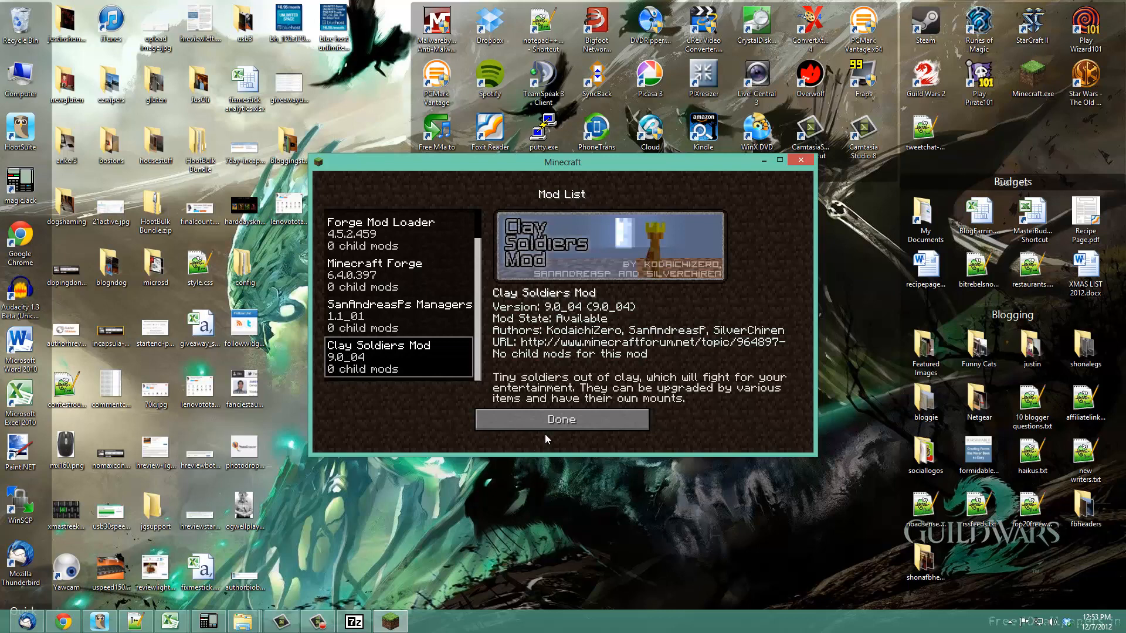
pyautogui.click(561, 419)
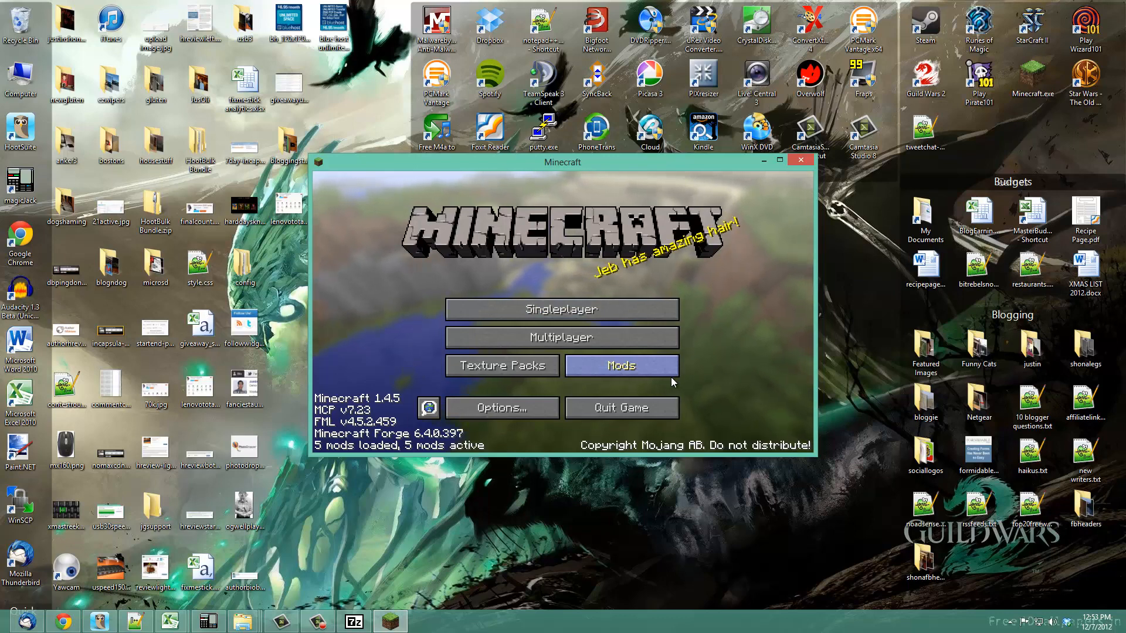
pyautogui.moveTo(769, 446)
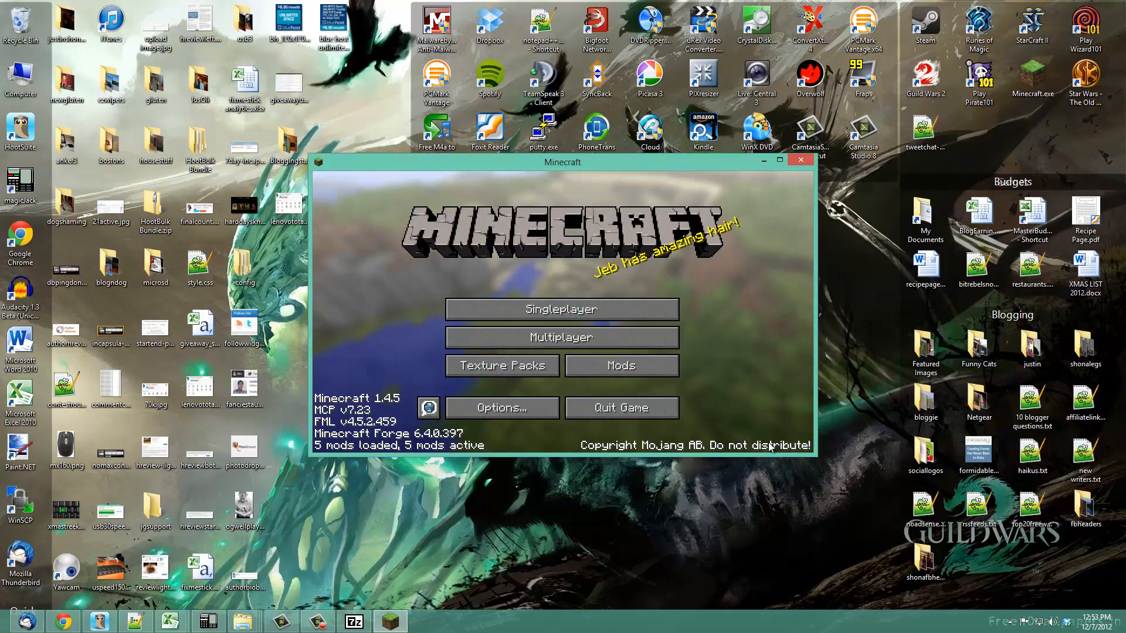